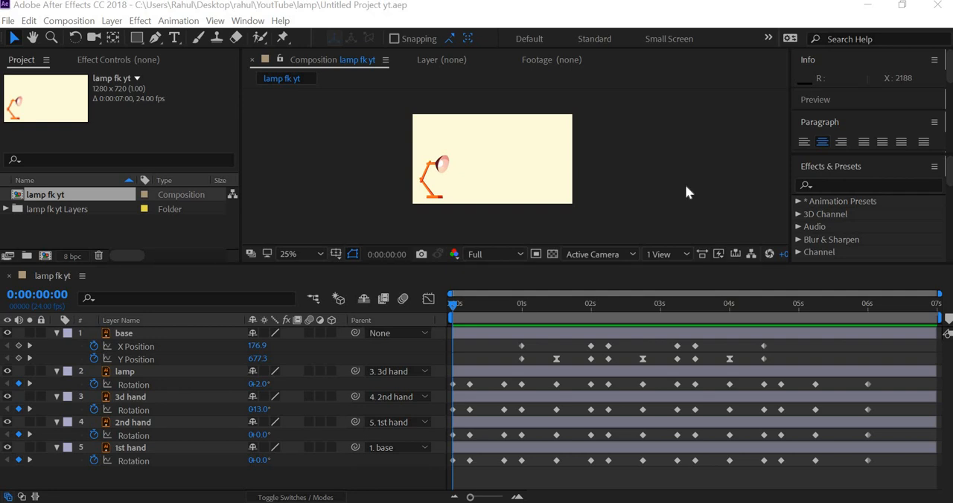
mouse_move(726, 197)
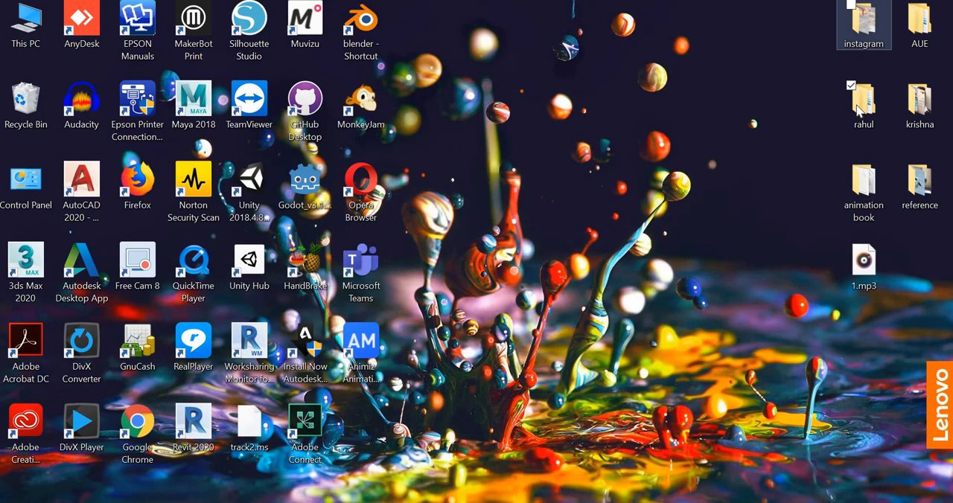
Play lamp final.mp4 from the rahul > instagram folder, then close the player
double_click(864, 101)
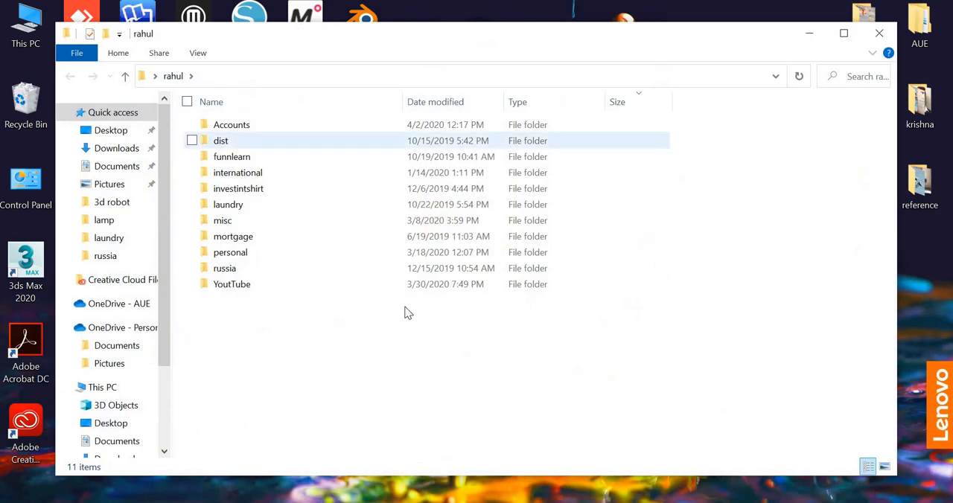
click(232, 284)
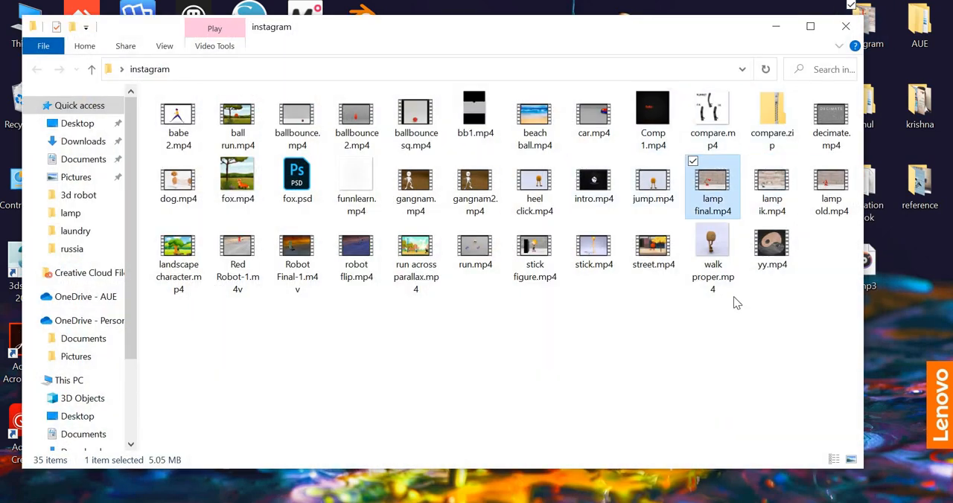
double_click(713, 186)
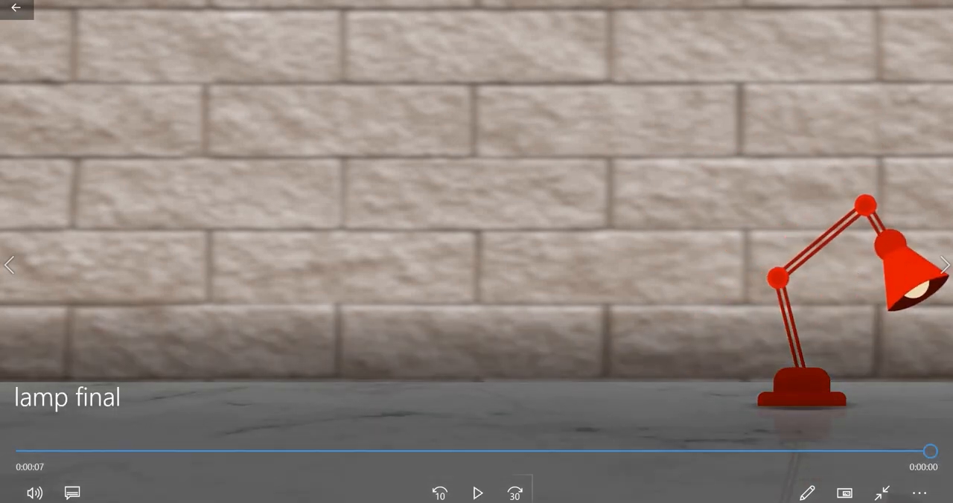
click(478, 493)
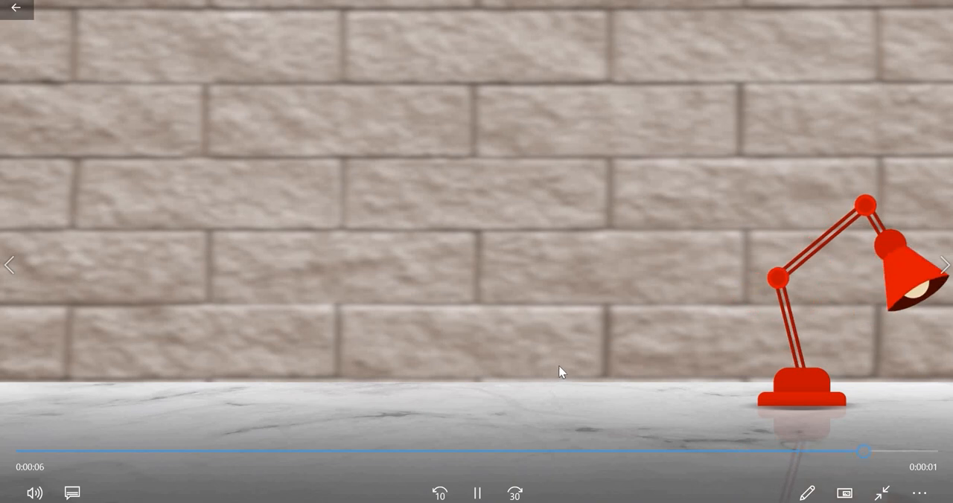
click(477, 493)
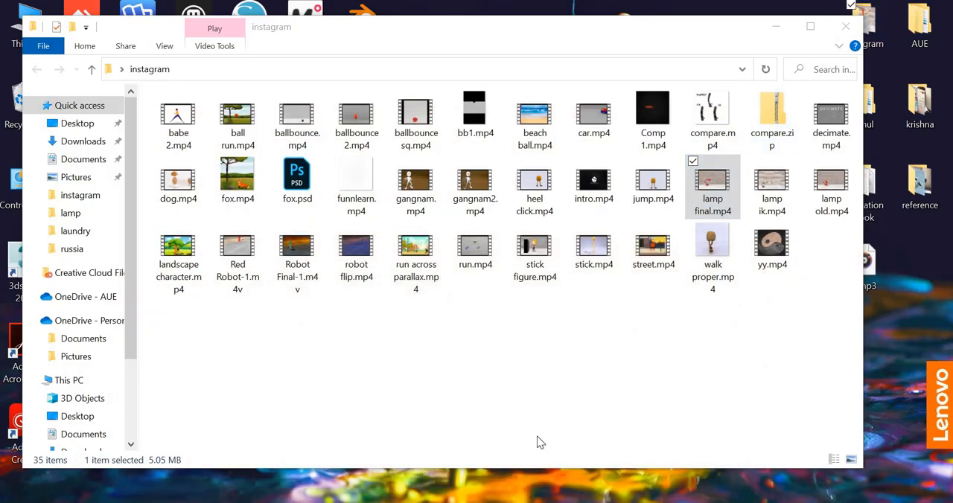
mouse_move(551, 407)
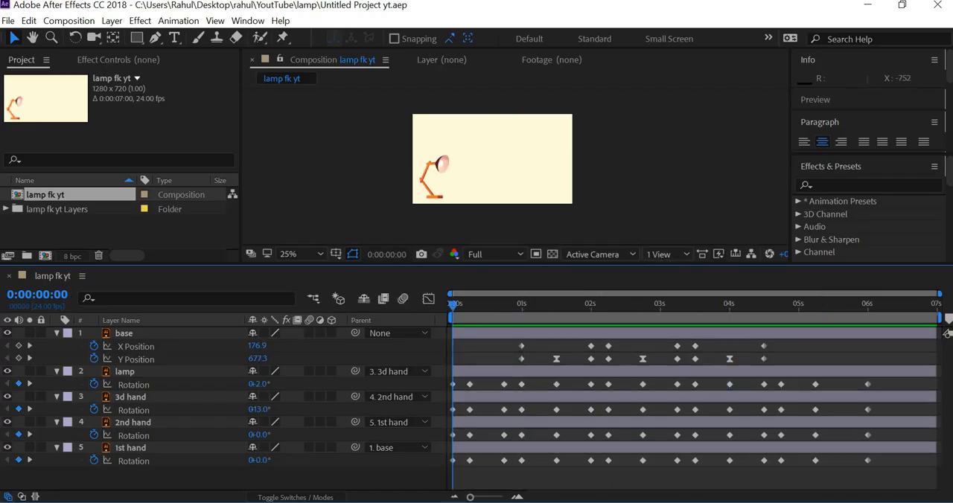
Save the lamp project as a new file named lamp fk to ik.aep
click(9, 20)
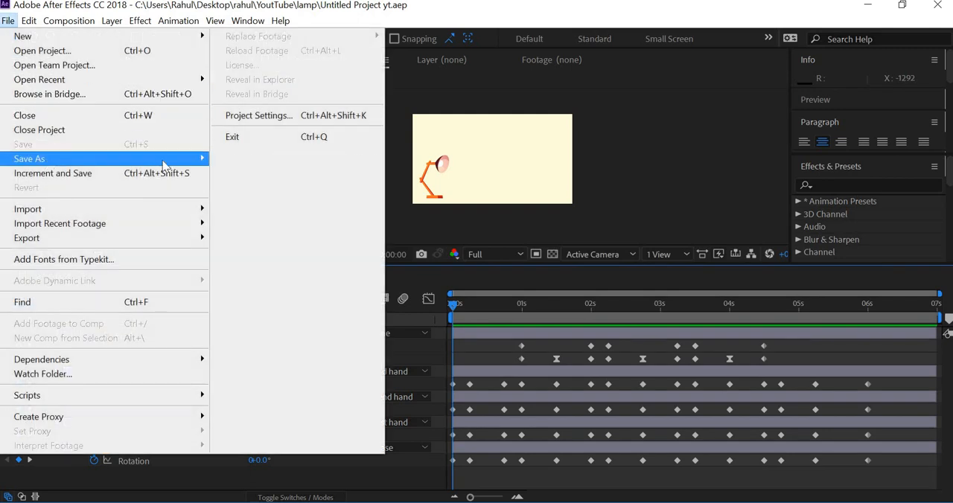
click(29, 158)
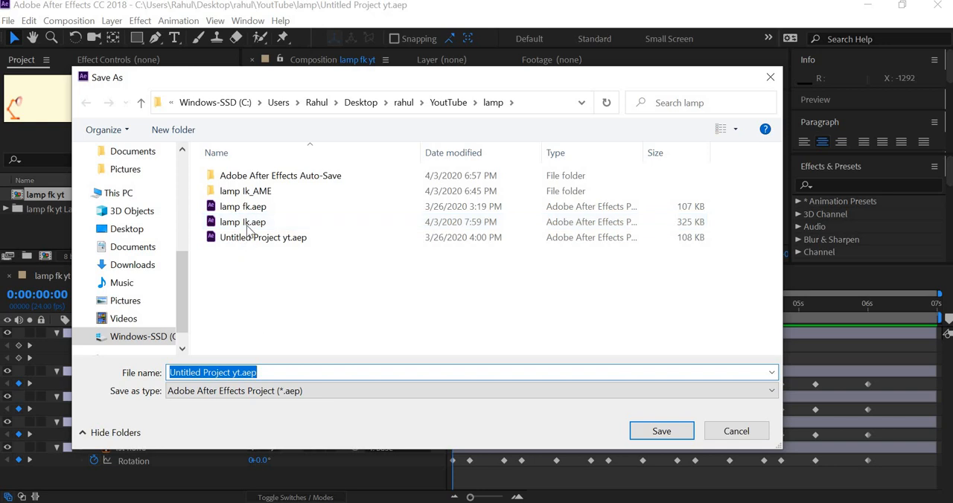
click(242, 222)
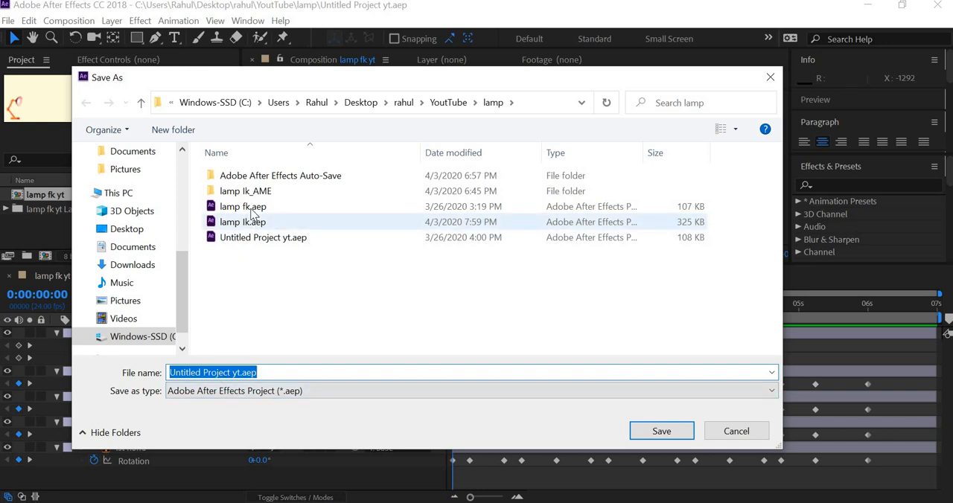
click(242, 206)
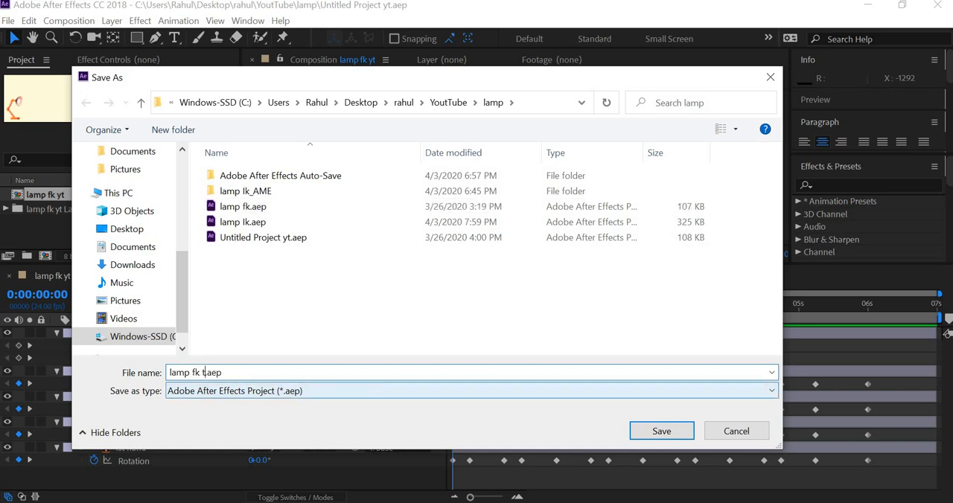
click(660, 431)
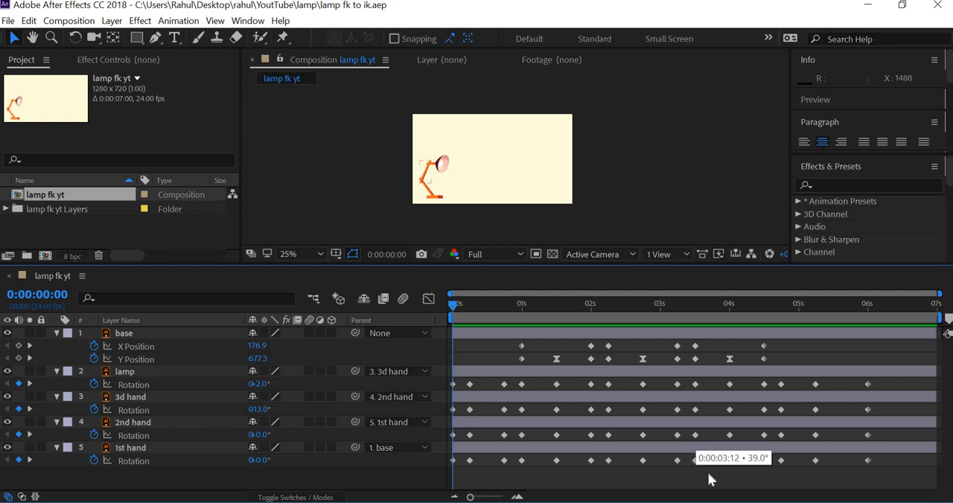
mouse_move(705, 427)
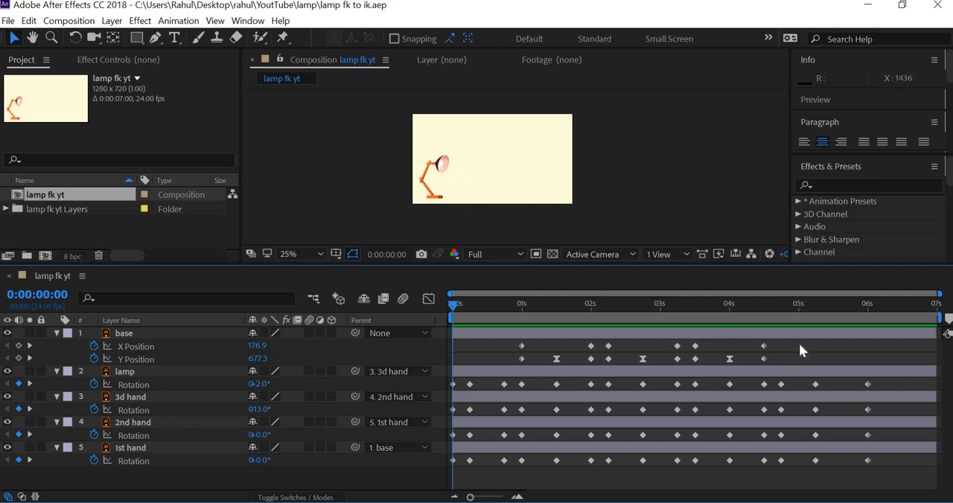
Select the base, arm and 2nd hand rotation keyframes for deletion
click(124, 333)
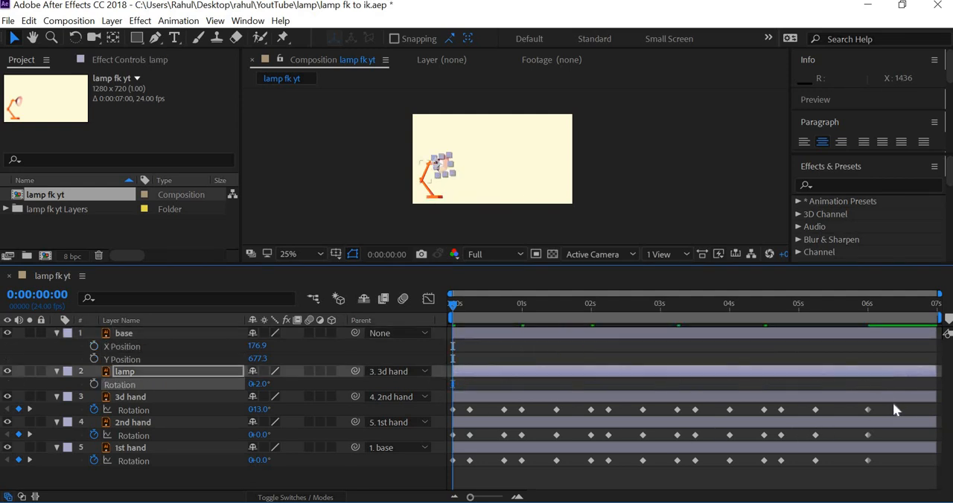
click(130, 397)
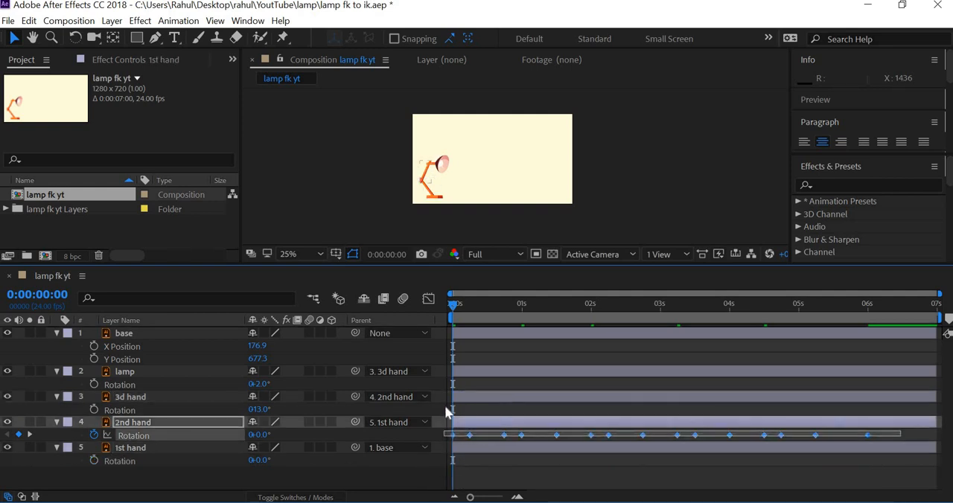
click(399, 371)
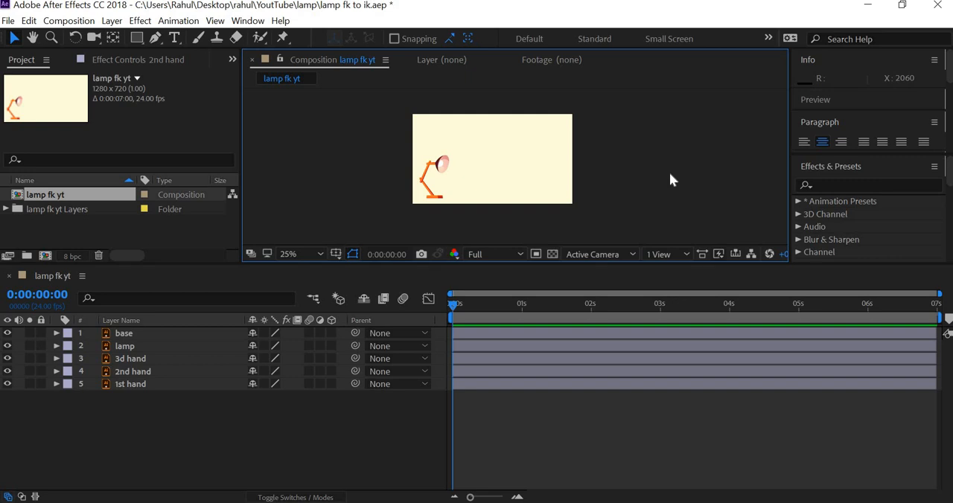
mouse_move(670, 147)
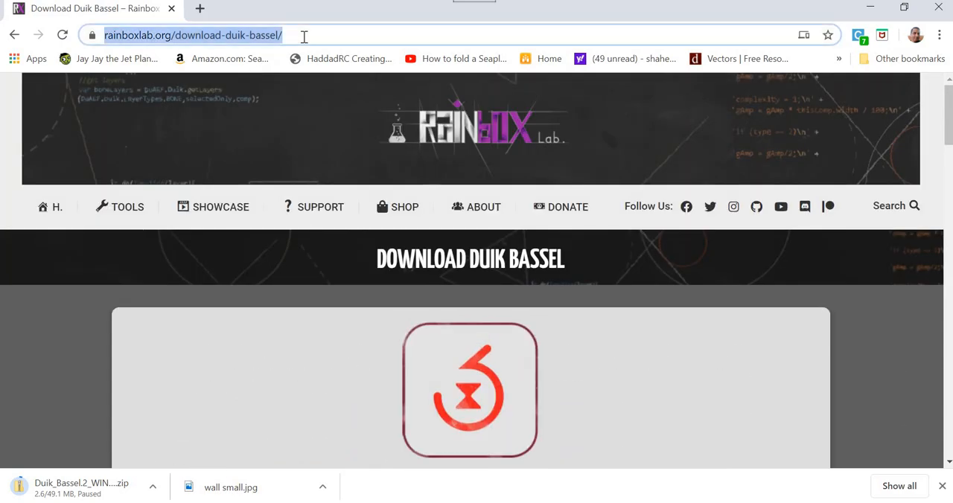
Search Google for duik bassel and reach the Rainbox Laboratory Duik download page
text(duik bassel)
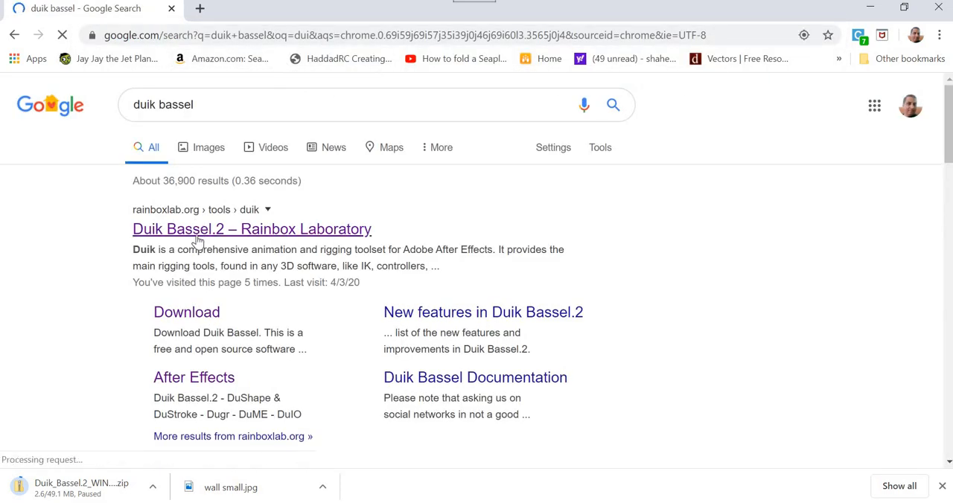
click(252, 228)
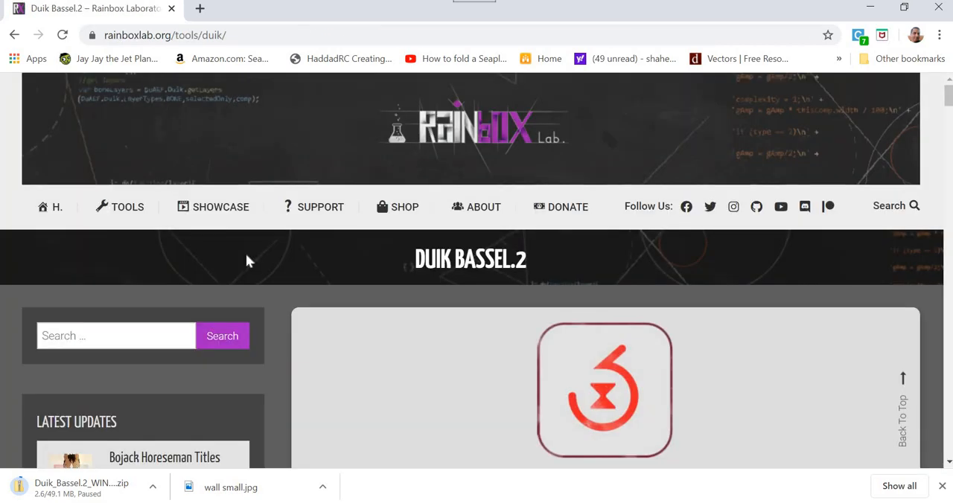
scroll(down, 3)
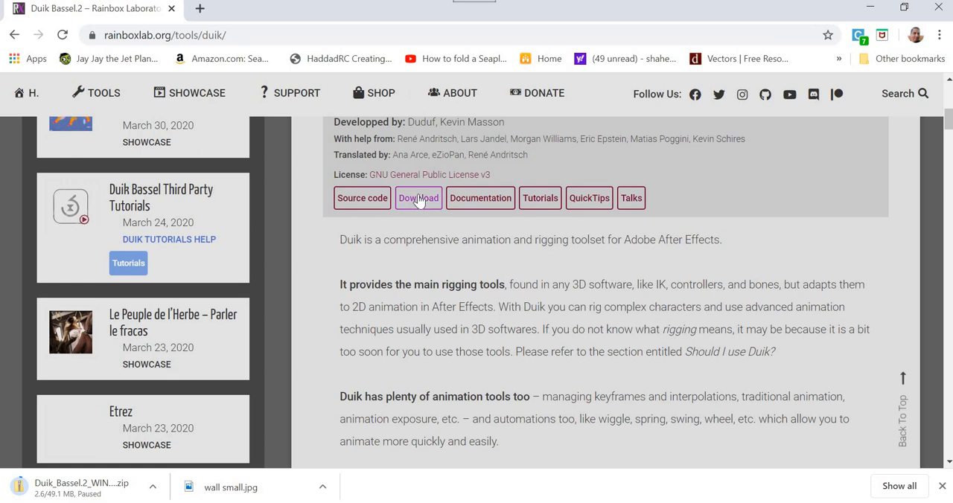
click(419, 199)
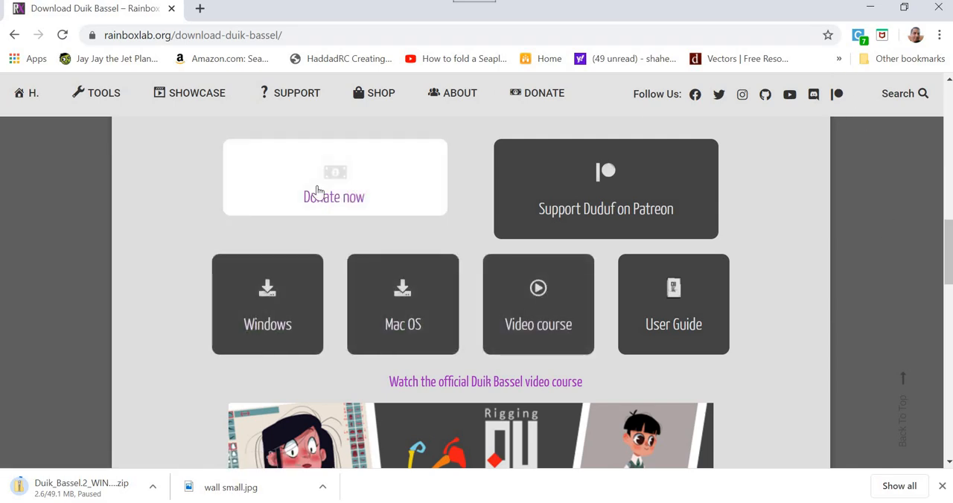
mouse_move(318, 192)
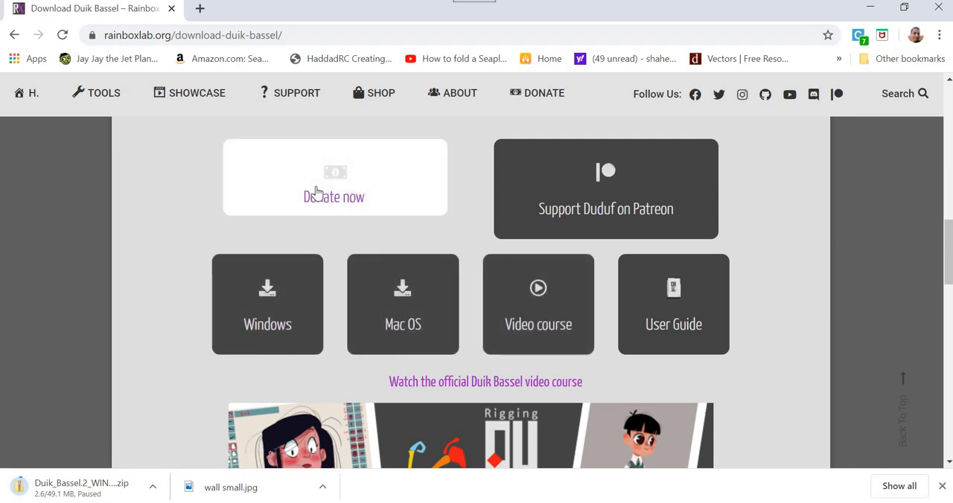
mouse_move(893, 78)
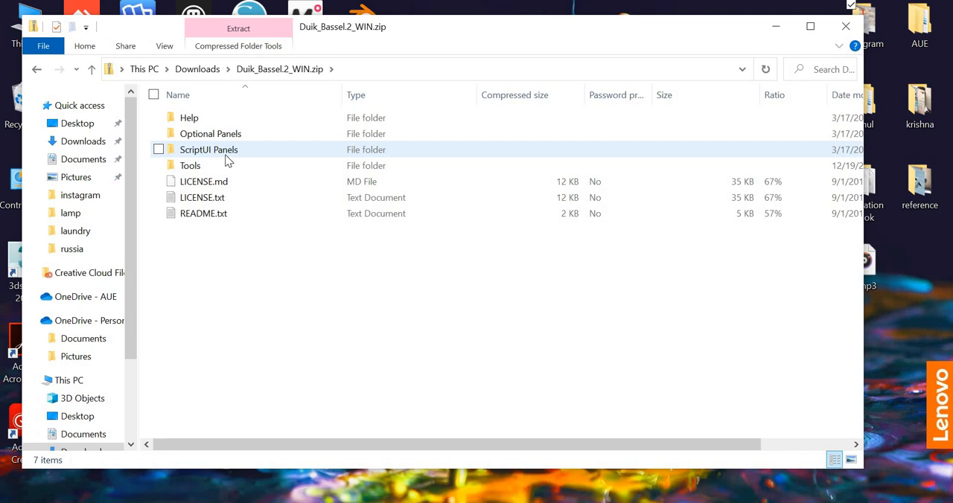
Copy Duik Bassel.2.jsx from the zip's ScriptUI Panels folder and close the zip window
double_click(208, 149)
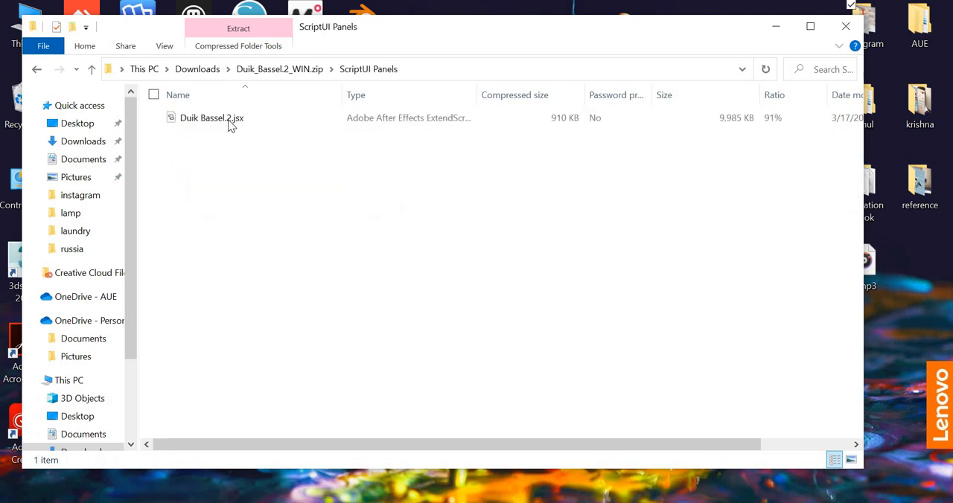
right_click(212, 118)
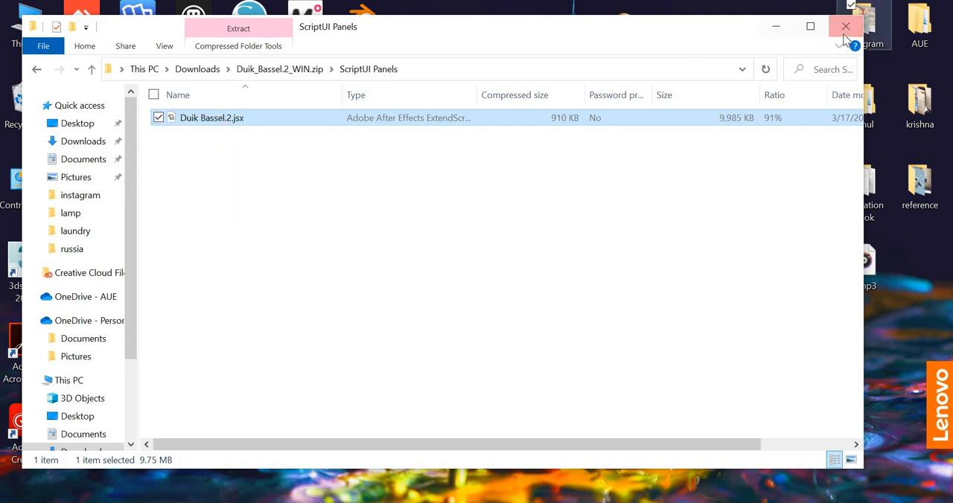
click(846, 26)
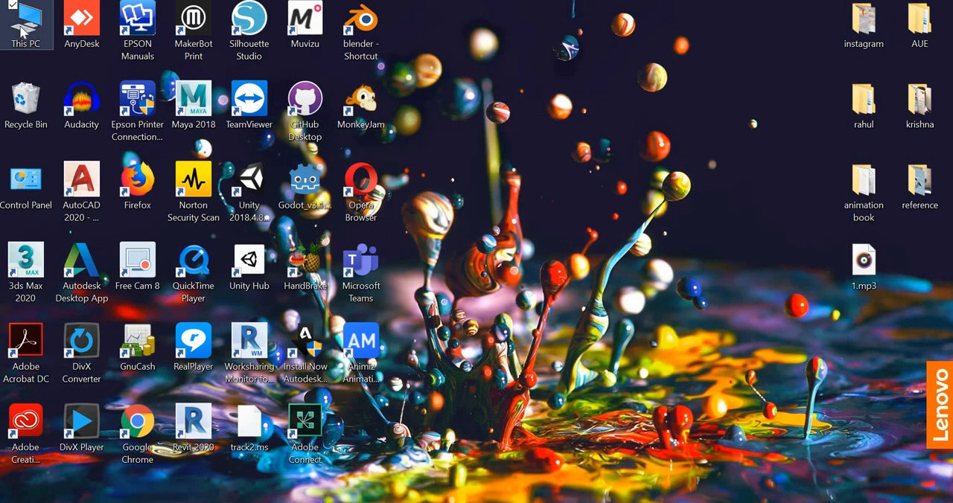
Navigate from This PC through Program Files > Adobe > Support Files > Scripts to ScriptUI Panels
double_click(26, 22)
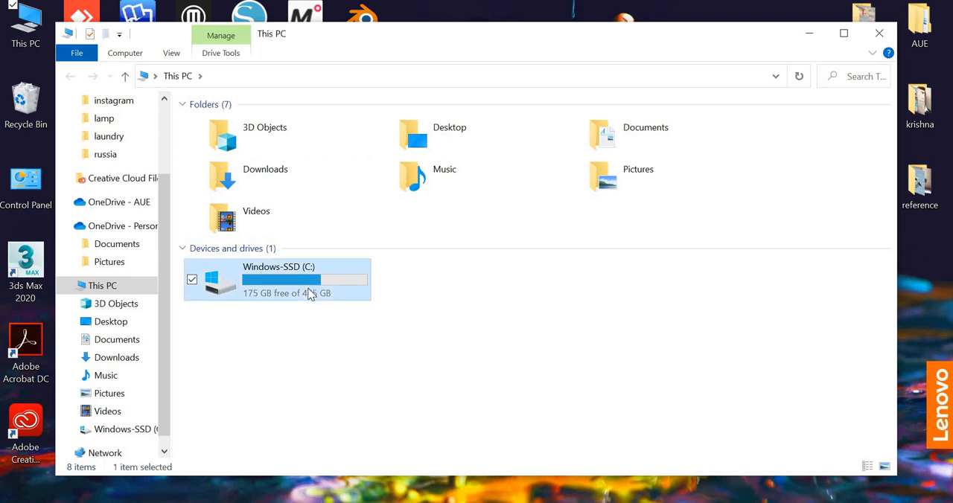
double_click(275, 280)
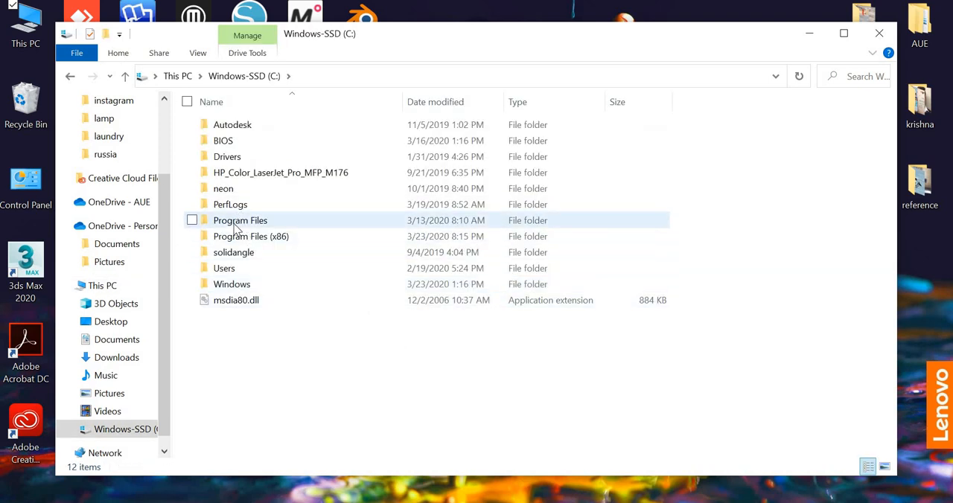
double_click(240, 220)
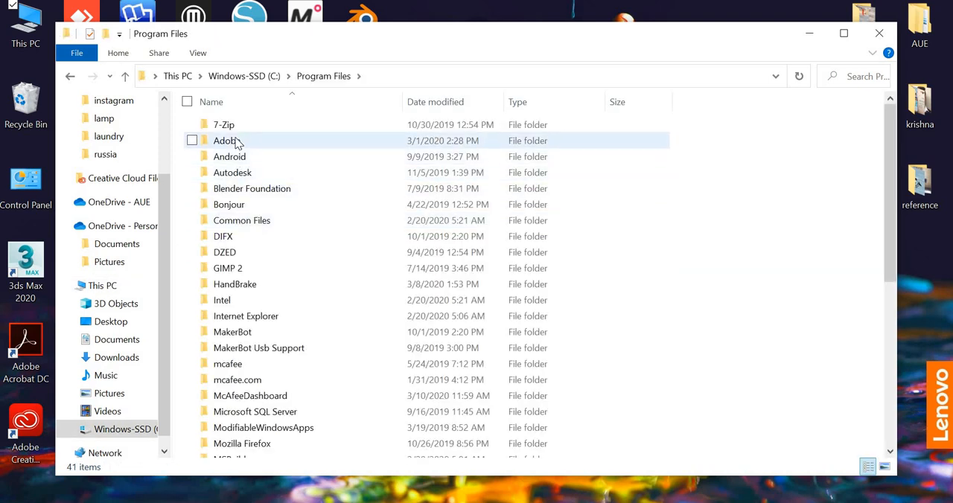
double_click(227, 140)
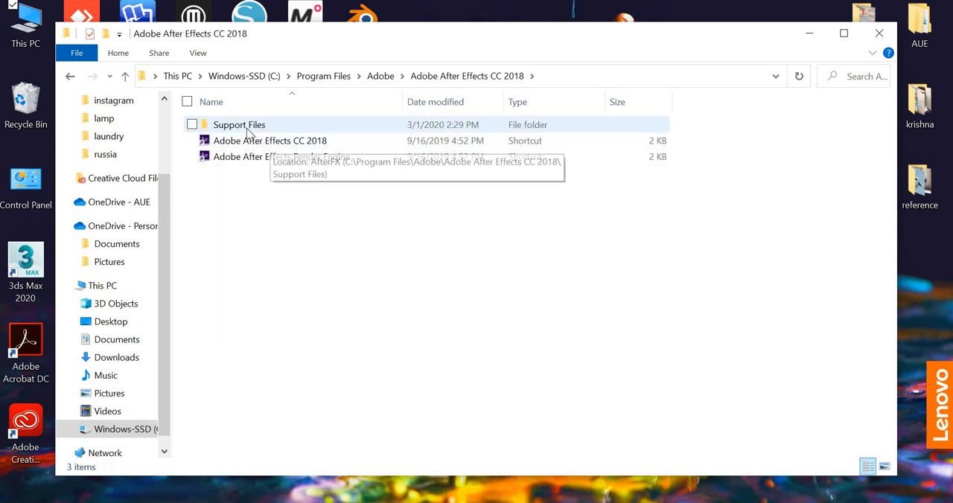
double_click(239, 124)
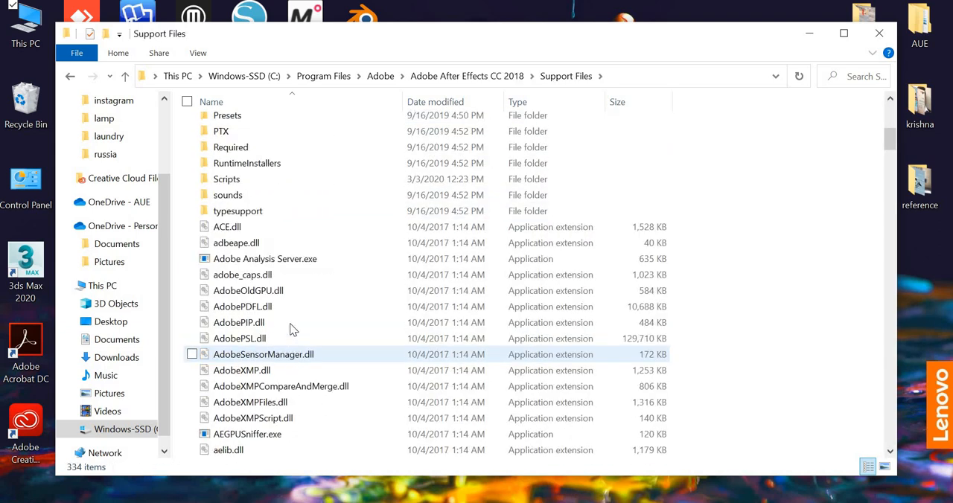
double_click(226, 179)
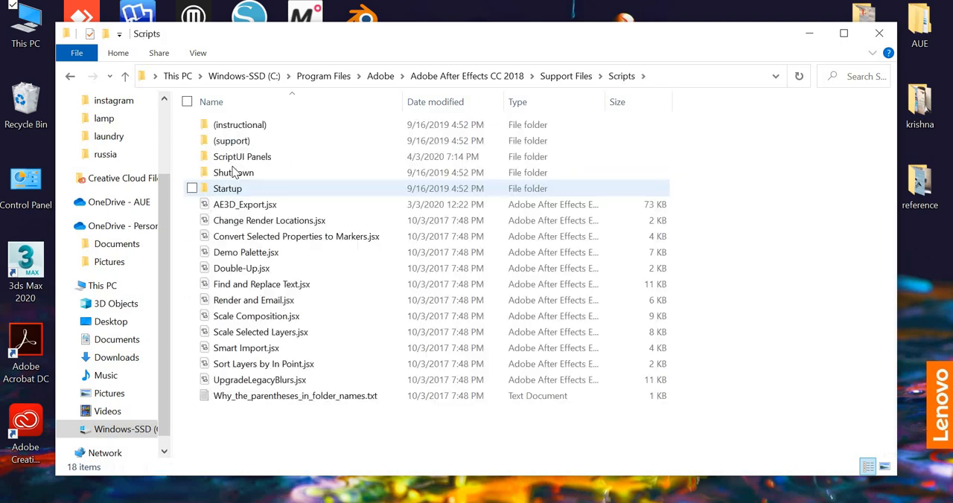
double_click(242, 156)
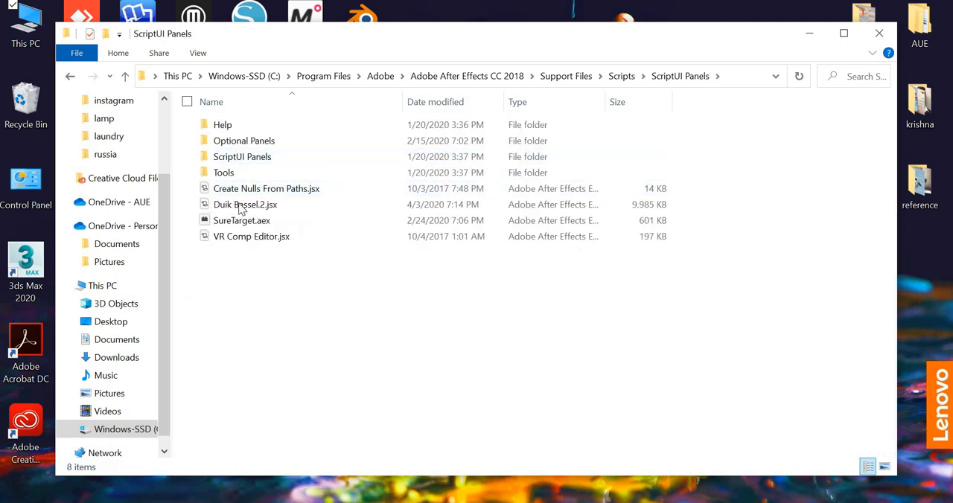
mouse_move(293, 354)
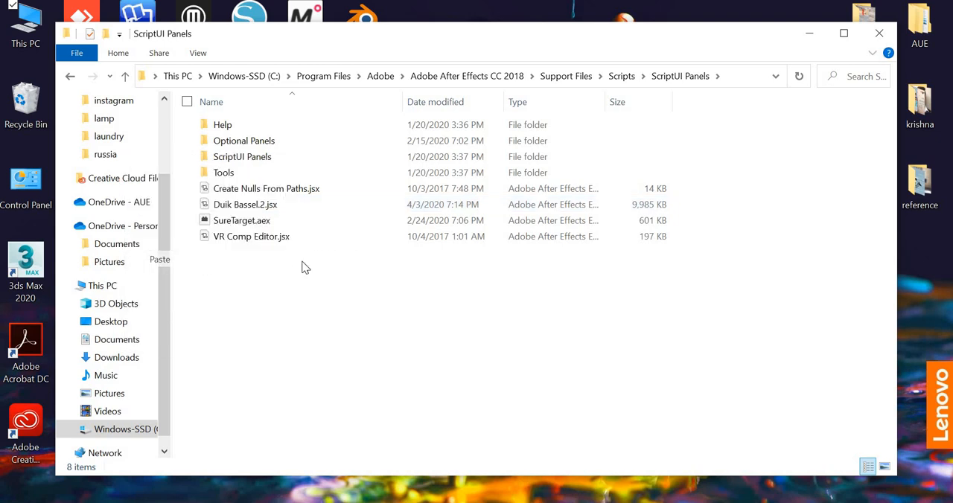
Paste Duik Bassel.2.jsx there, replacing the existing copy
click(160, 259)
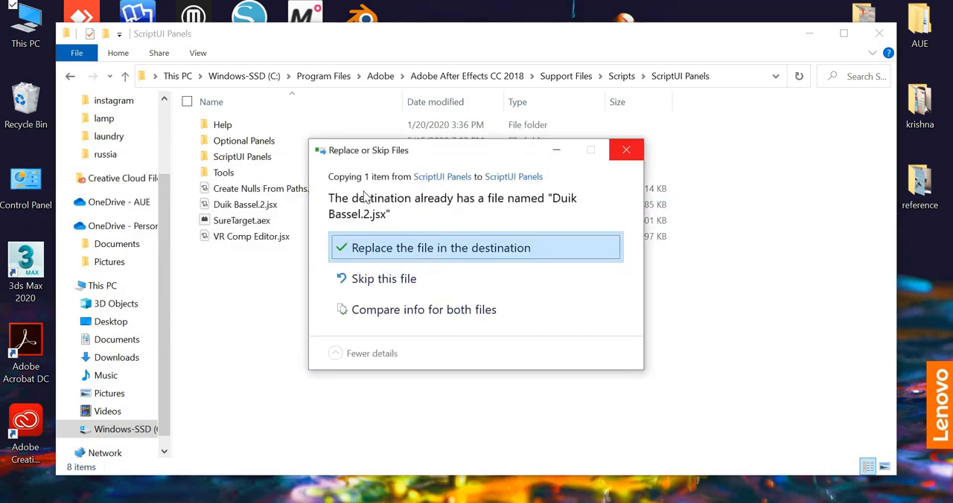
click(439, 248)
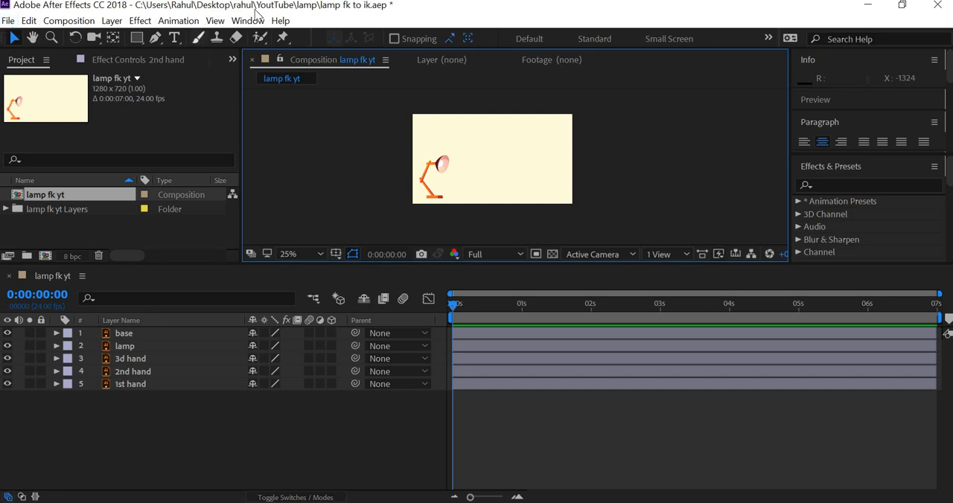
Launch the Duik Bassel.2 panel and create an Arm structure from Rigging > Structures
click(248, 20)
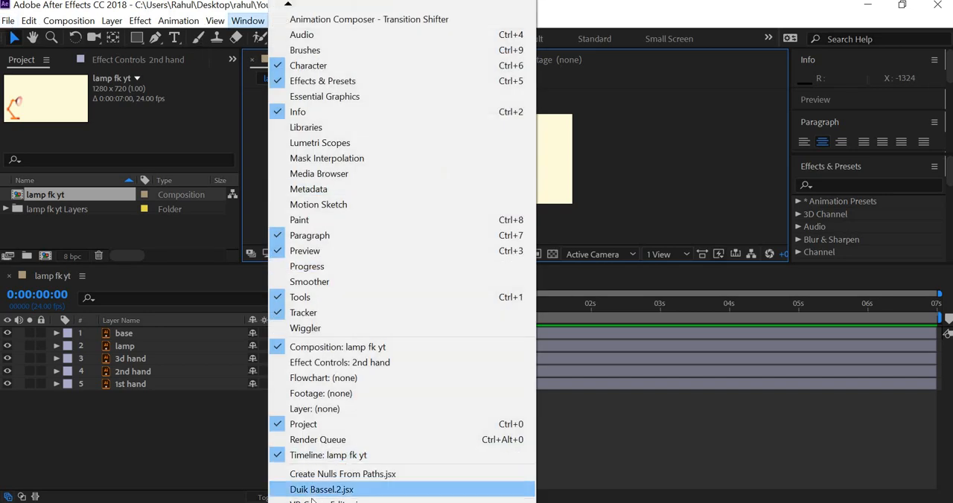
mouse_move(321, 494)
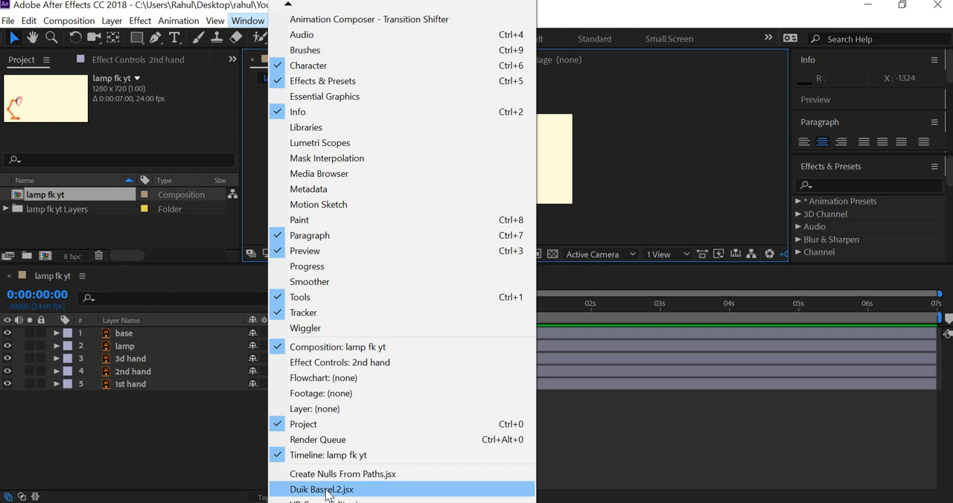
click(322, 490)
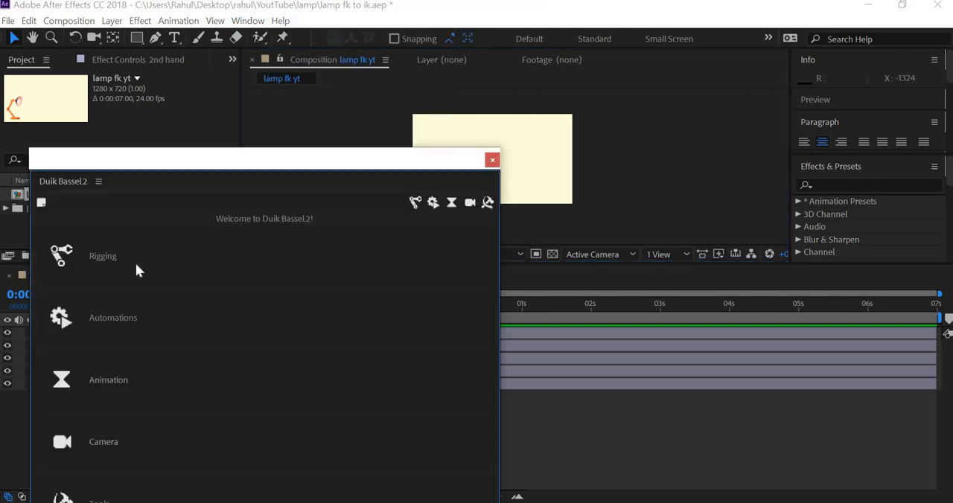
mouse_move(190, 263)
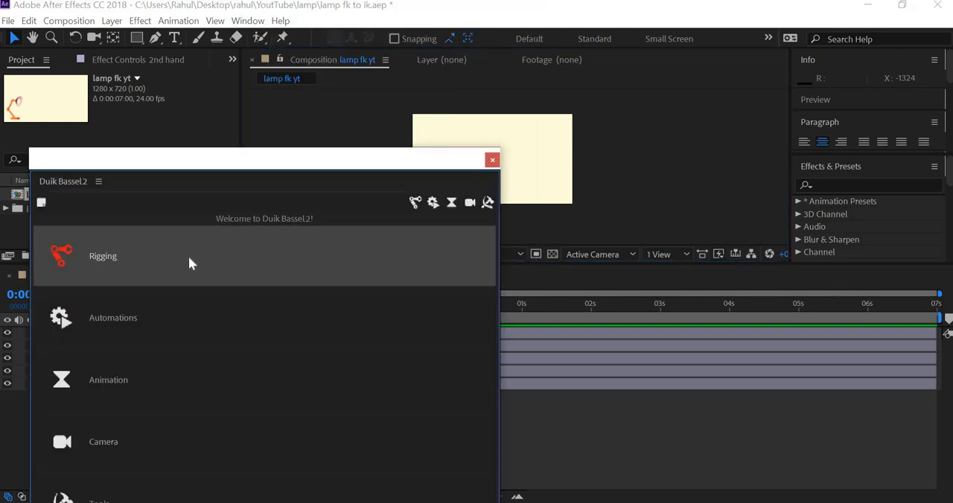
click(103, 256)
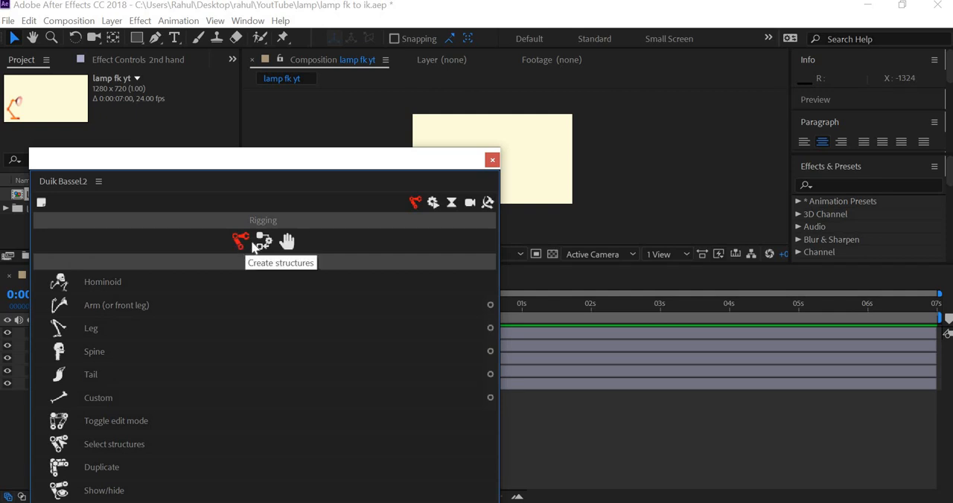
mouse_move(263, 242)
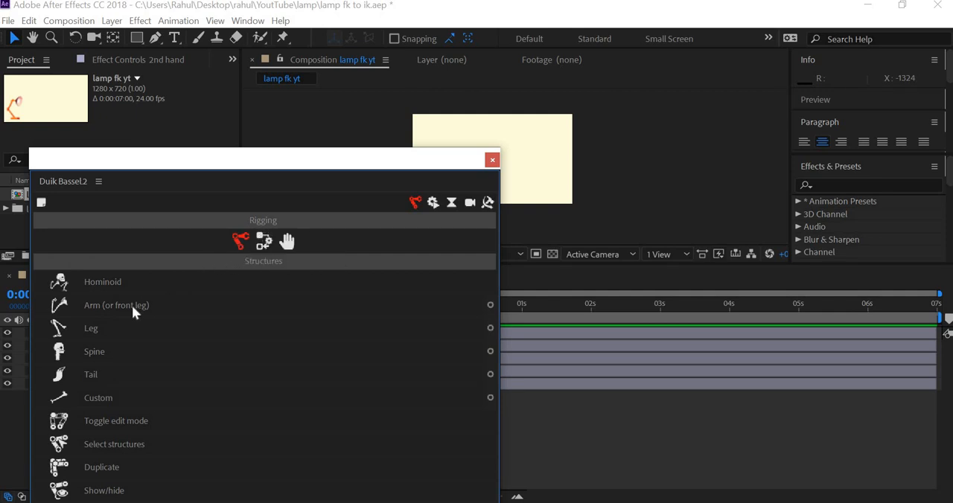
mouse_move(246, 305)
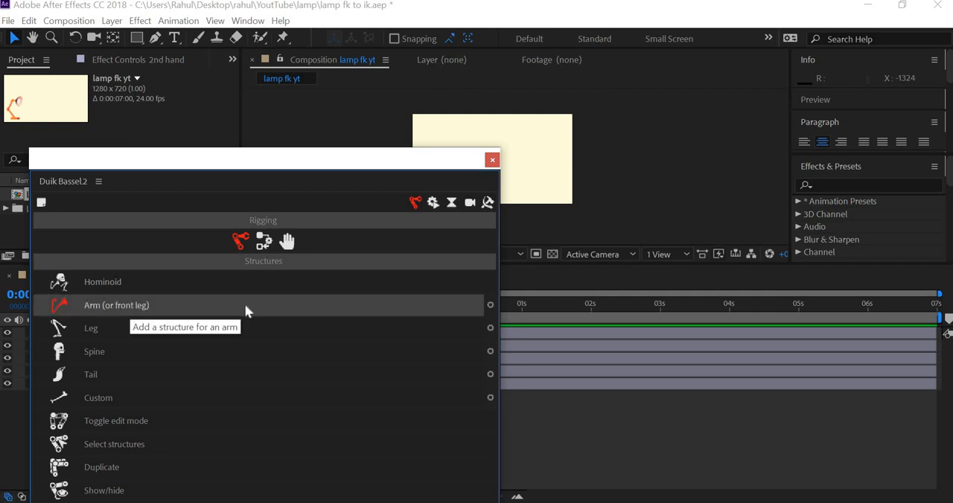
mouse_move(490, 305)
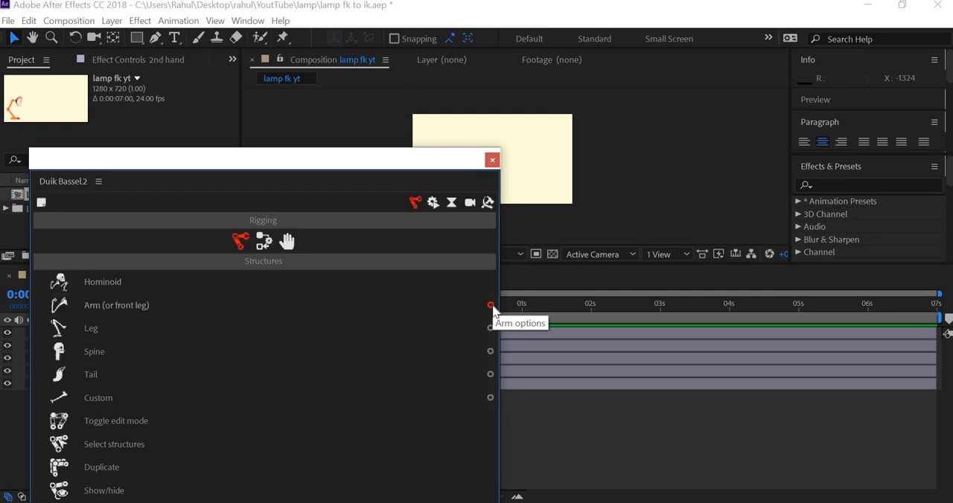
click(491, 305)
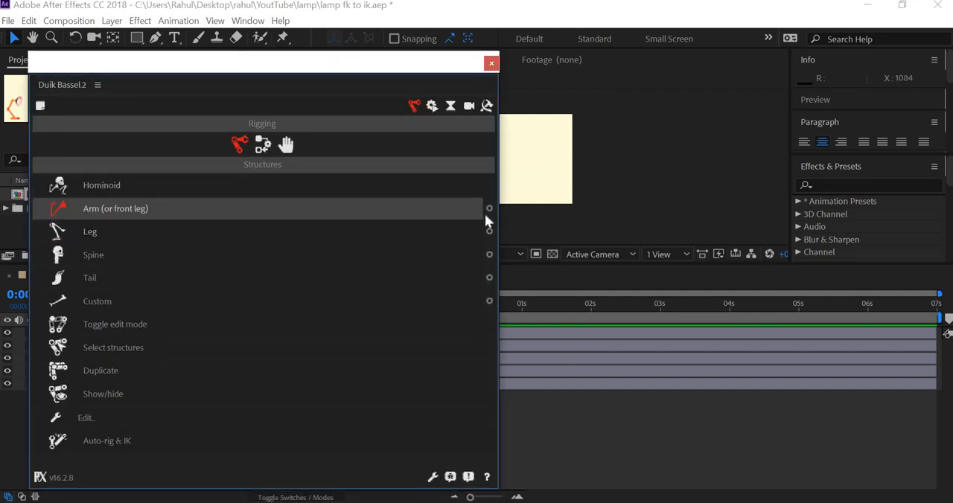
click(116, 209)
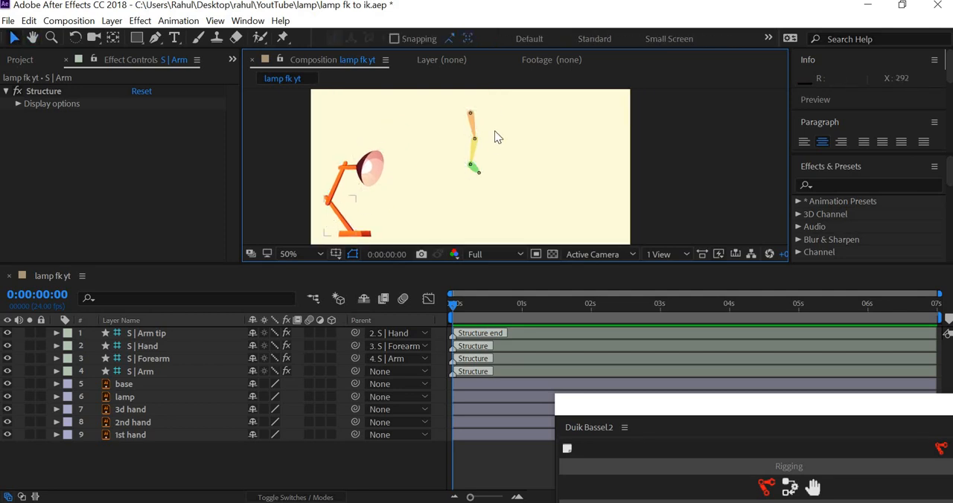
mouse_move(498, 134)
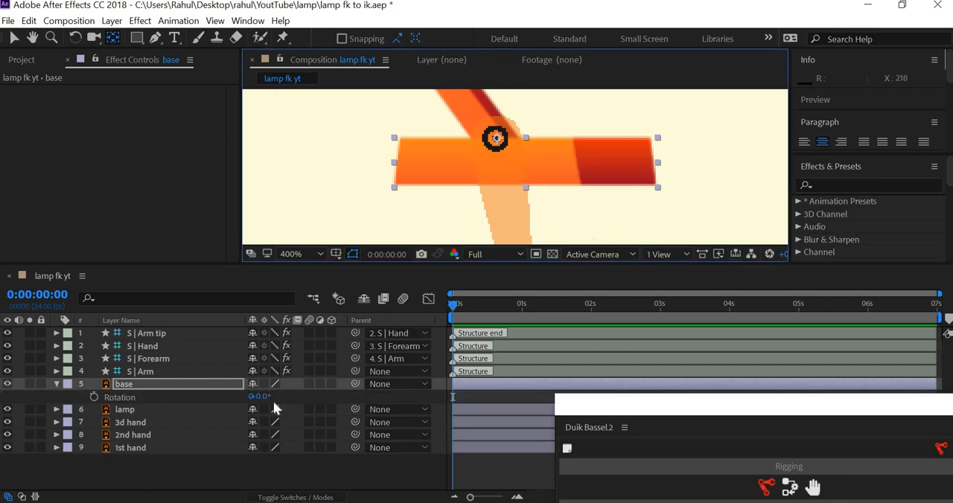
Test the base pivot, then move the hand bone and arm tip onto the lamp head joint
drag(261, 396, 276, 396)
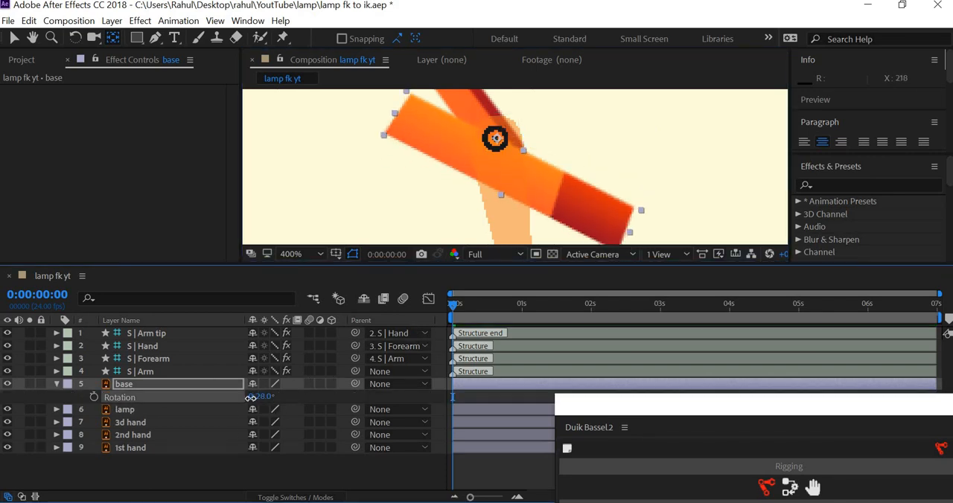
drag(261, 396, 272, 396)
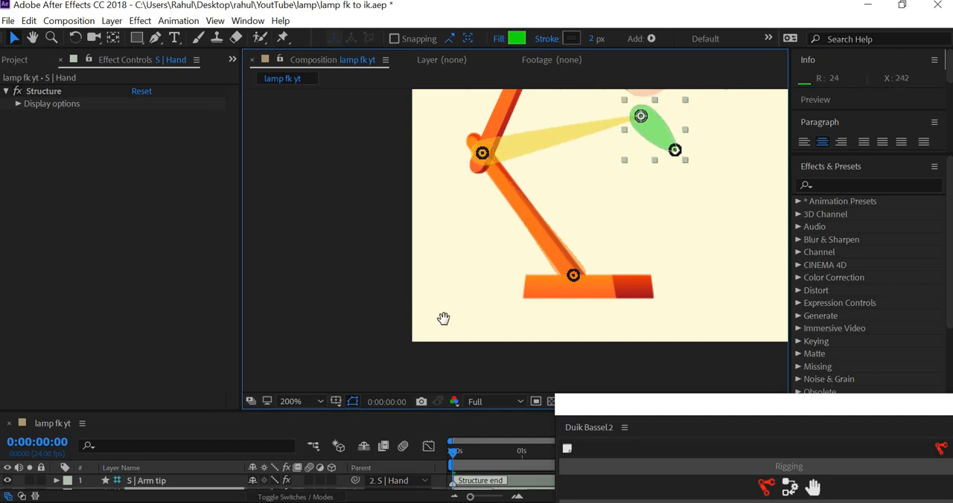
drag(674, 150, 540, 250)
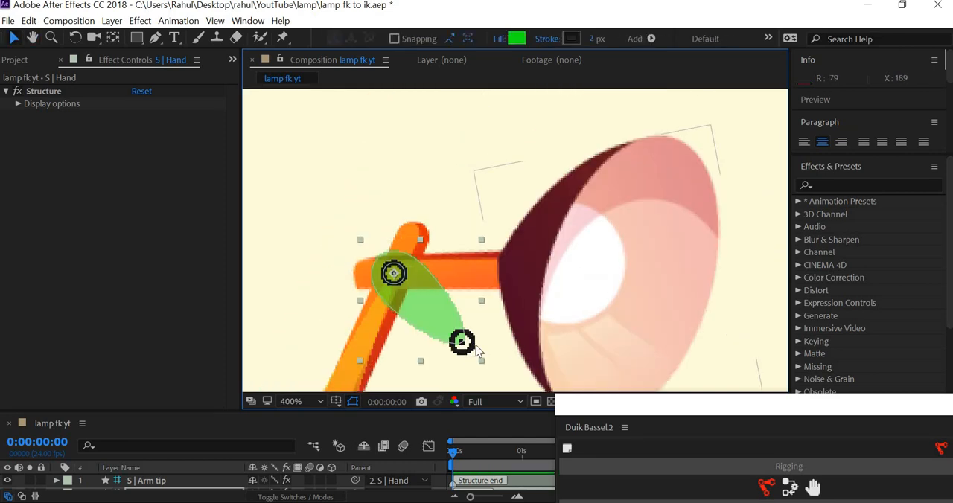
click(462, 343)
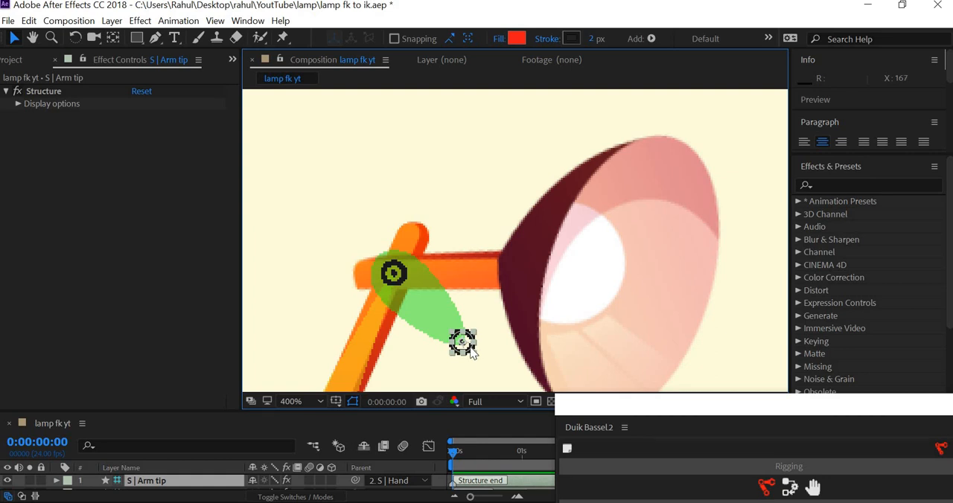
drag(462, 344, 506, 265)
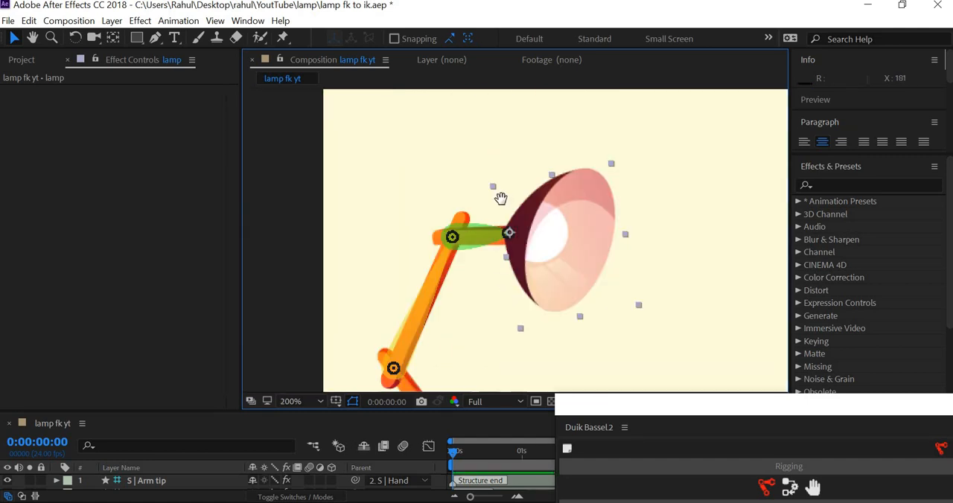
Create a Null Object layer, Null 1, and select it in the composition
click(302, 402)
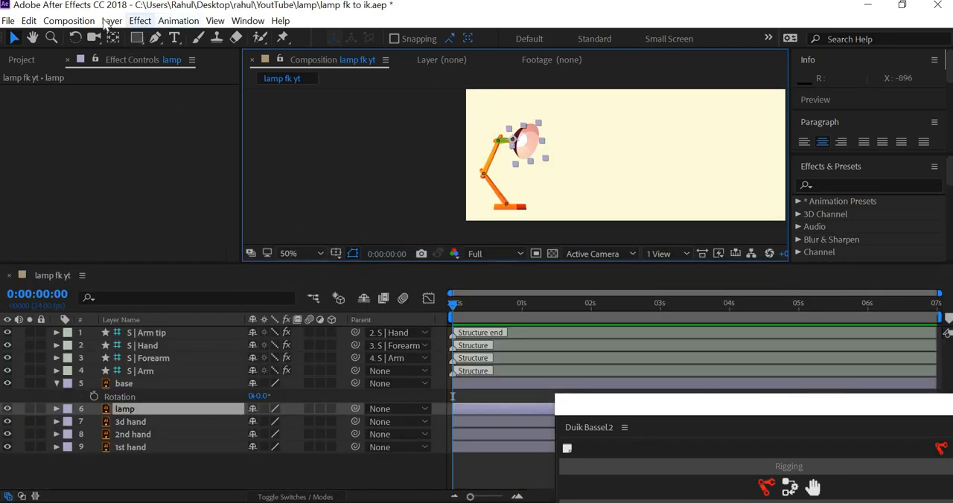
click(112, 21)
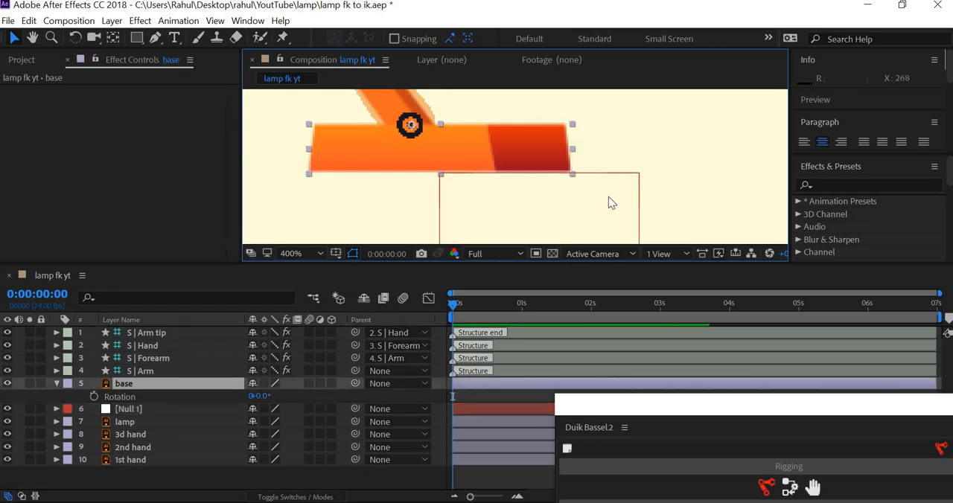
click(128, 409)
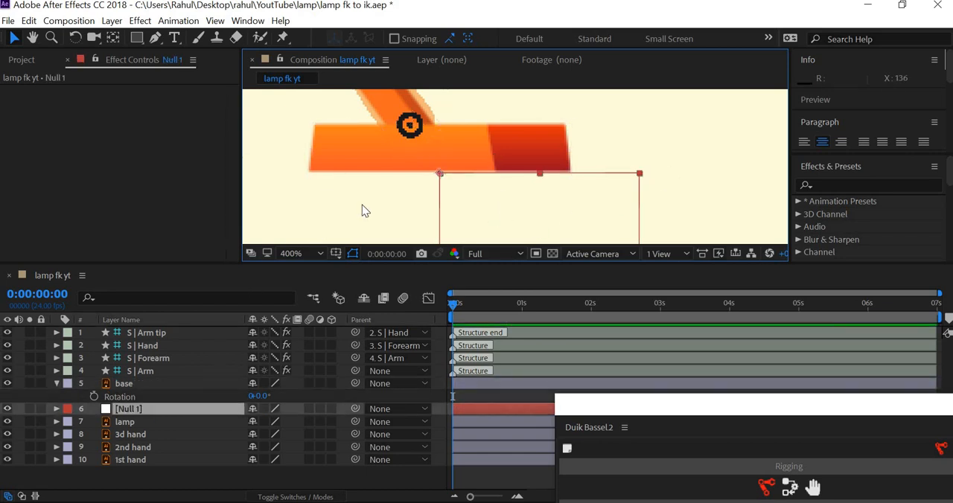
click(289, 254)
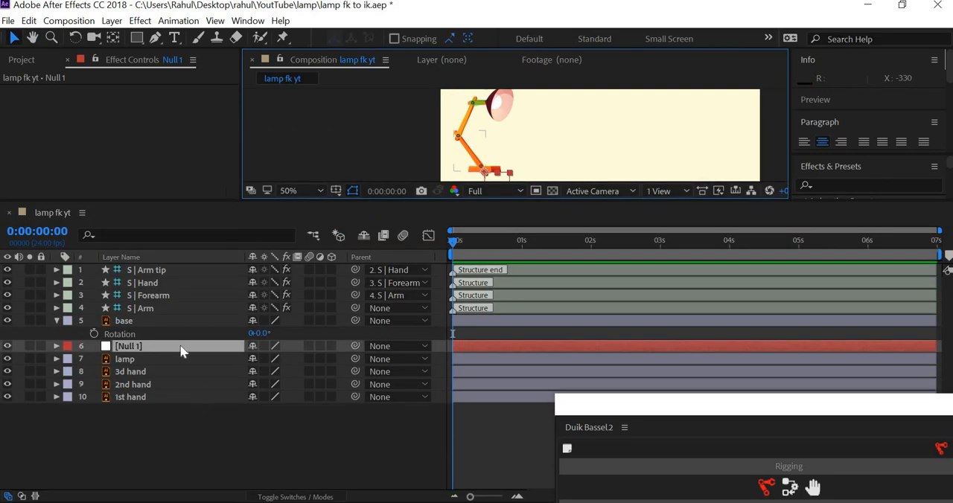
Parent the base to Null 1 and the 2nd hand layer to the forearm bone
click(123, 320)
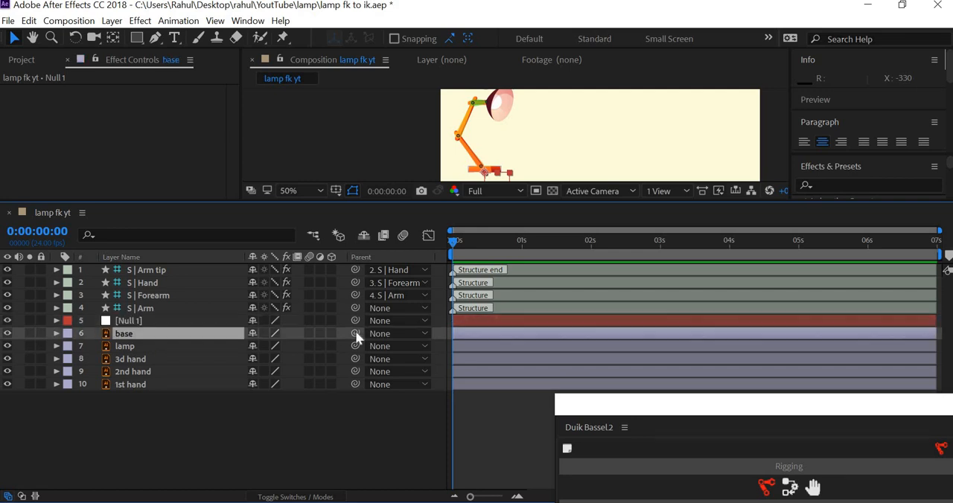
drag(356, 334, 127, 320)
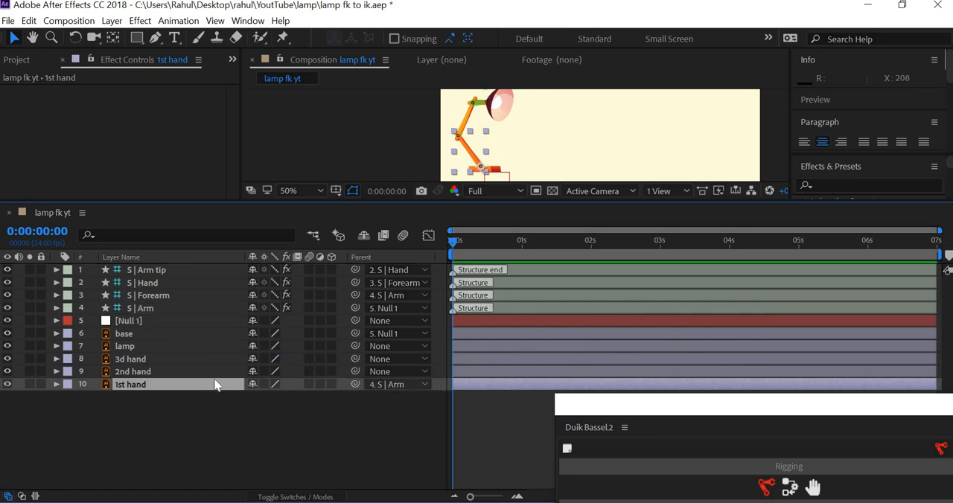
click(133, 372)
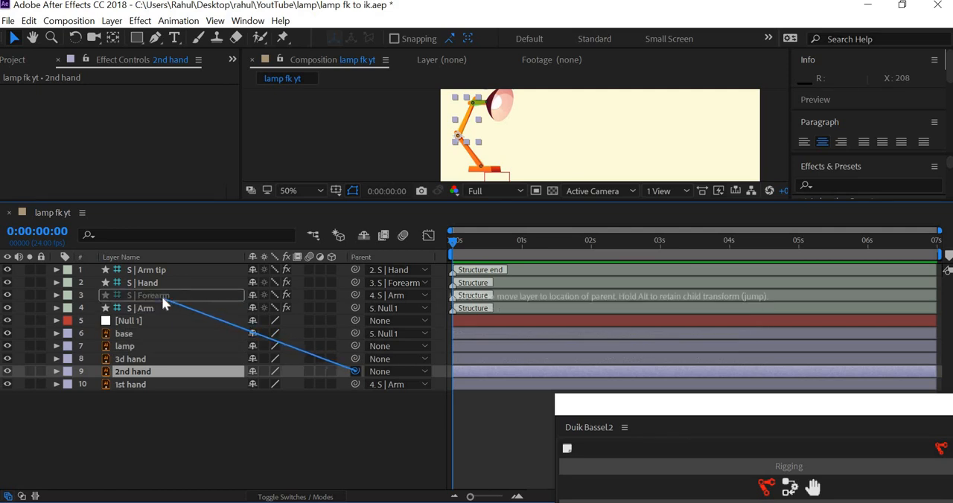
drag(171, 296, 356, 372)
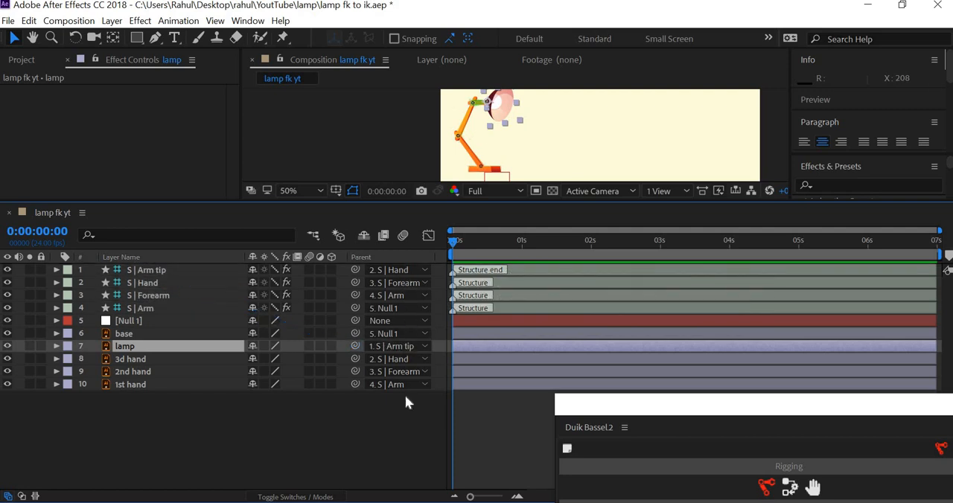
mouse_move(482, 209)
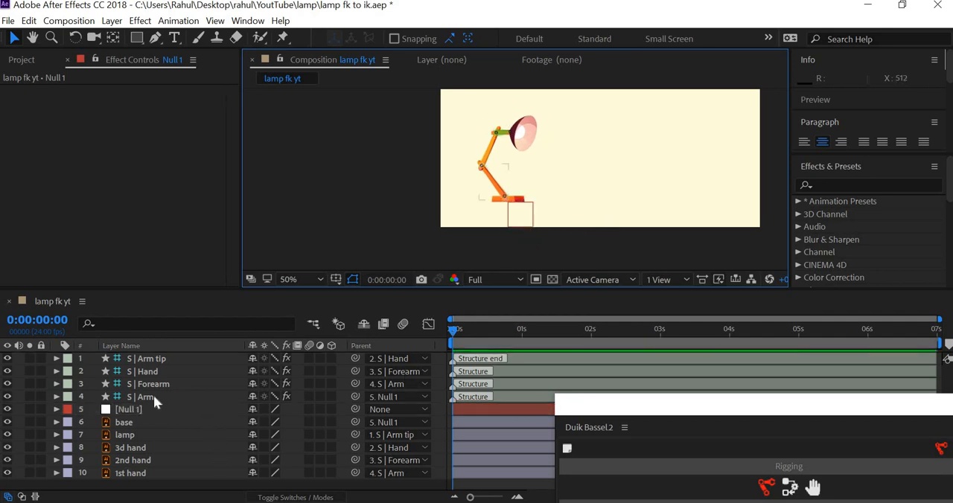
Auto-rig the four arm structures with a C | Hand IK controller, then close Duik
click(144, 397)
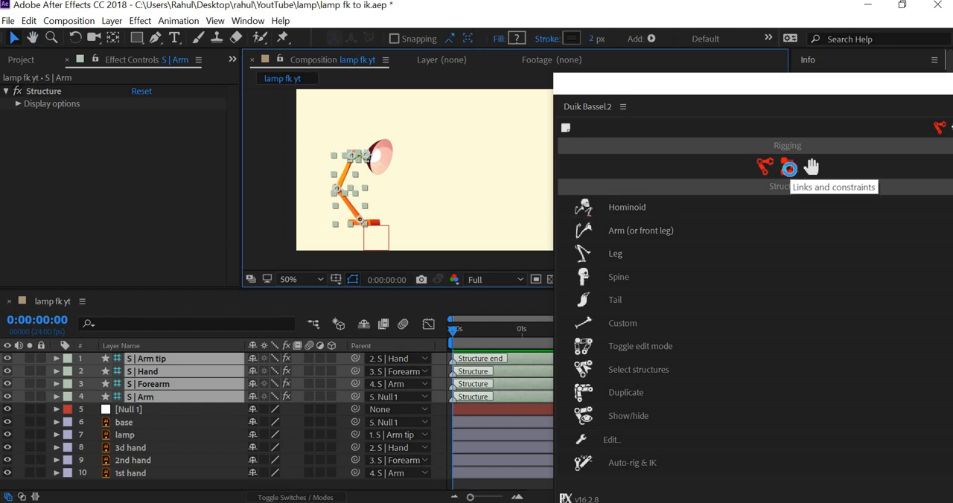
click(787, 167)
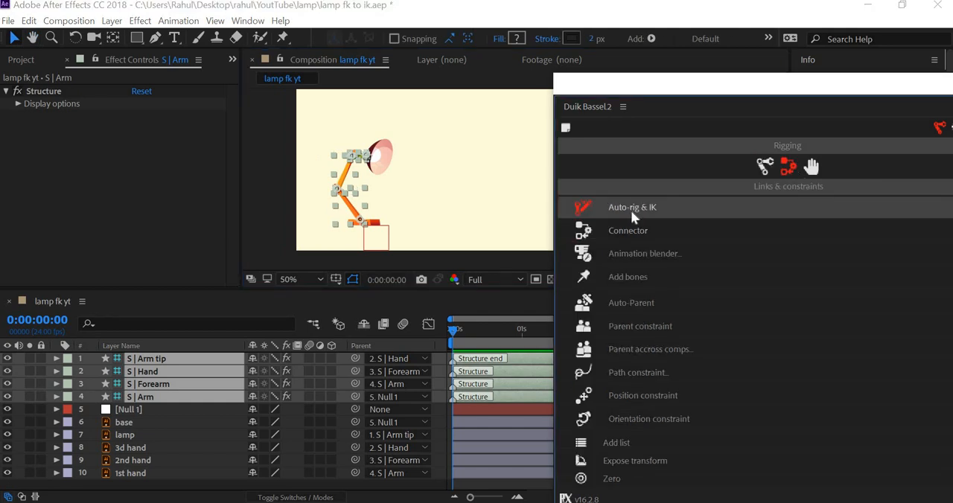
click(632, 207)
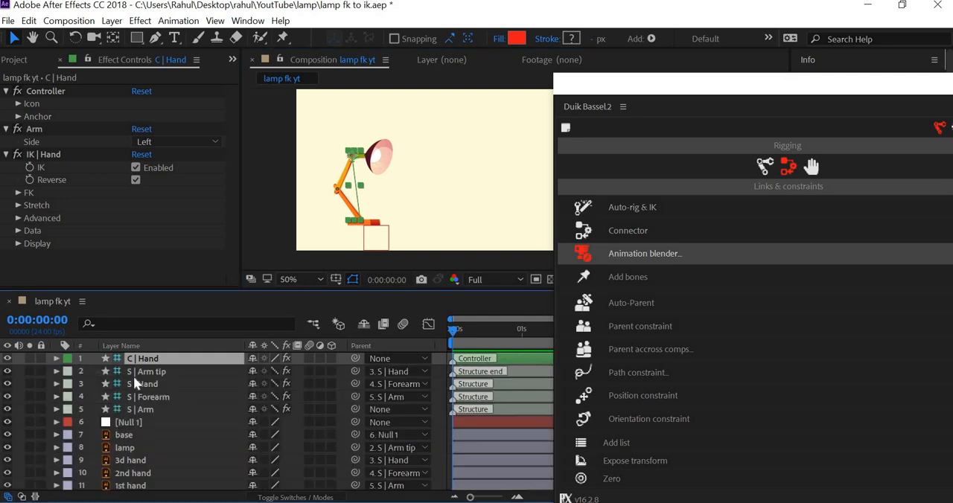
mouse_move(309, 238)
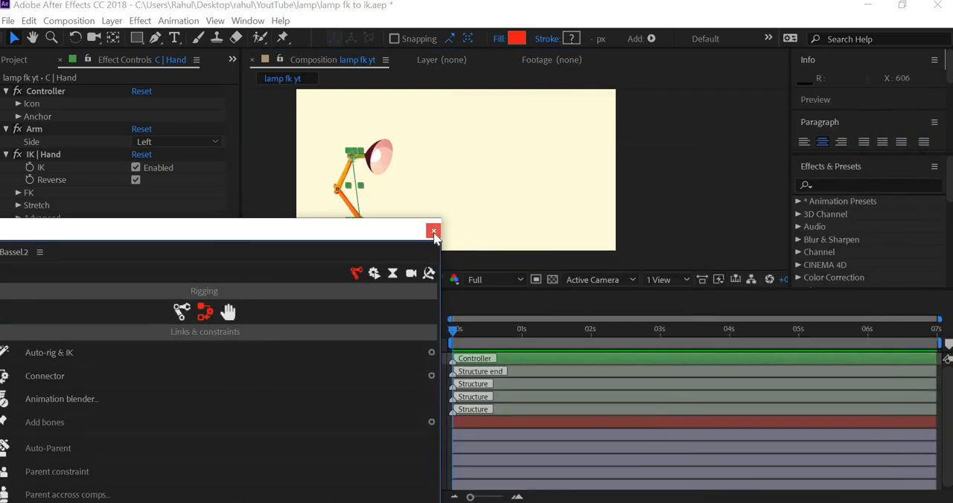
click(434, 230)
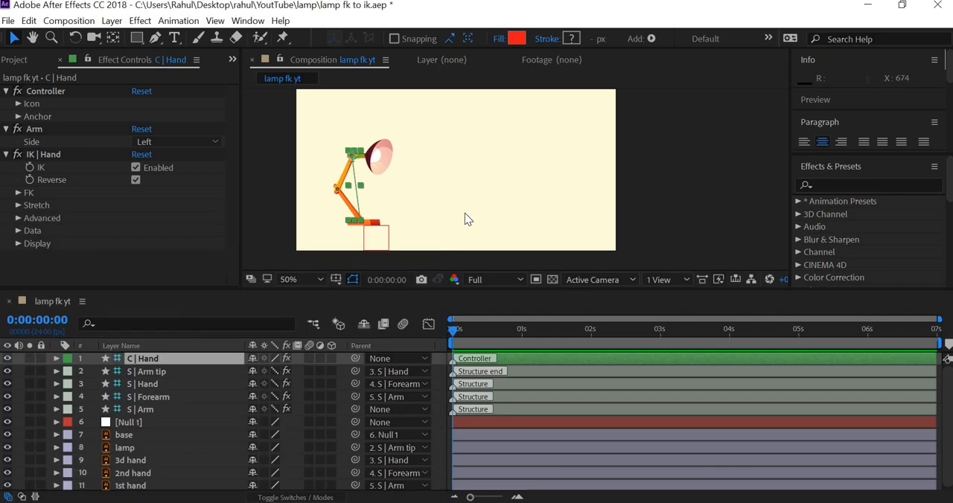
Give the C | Hand controller icon a red color and 136% size in Effect Controls
click(146, 409)
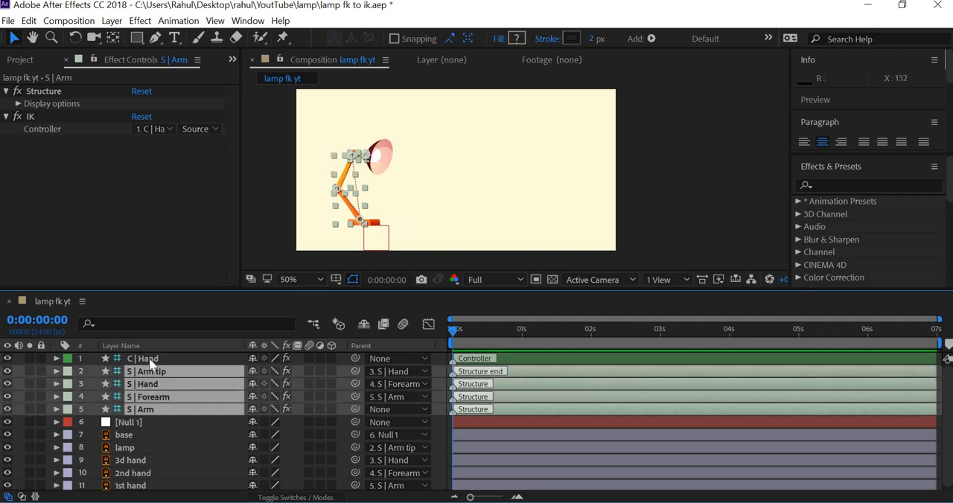
click(144, 358)
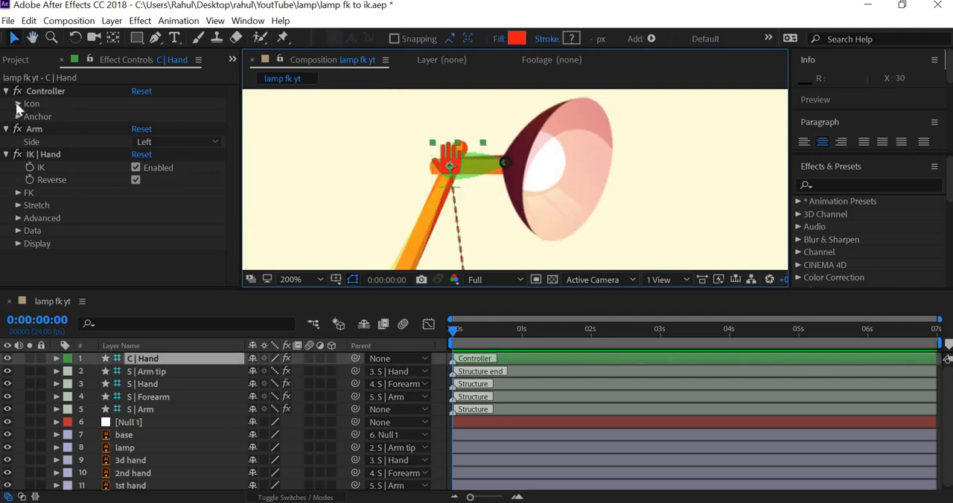
click(18, 103)
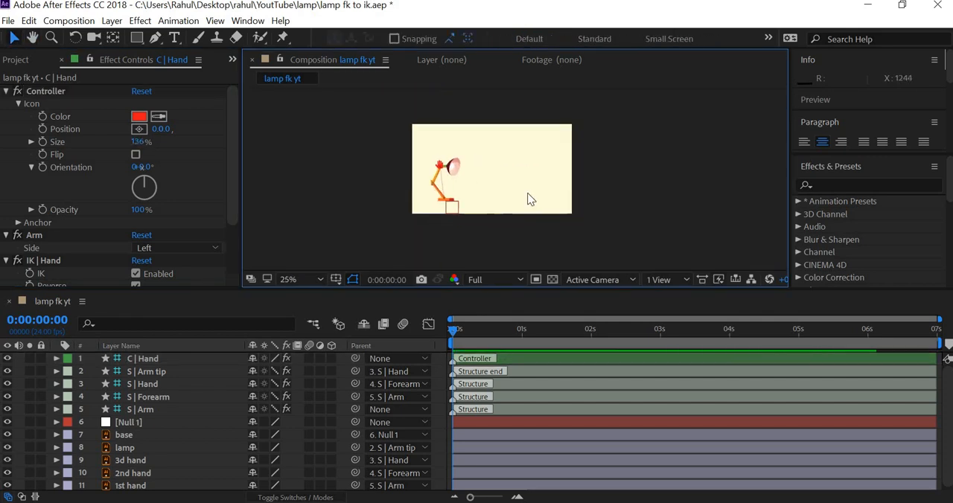
click(287, 280)
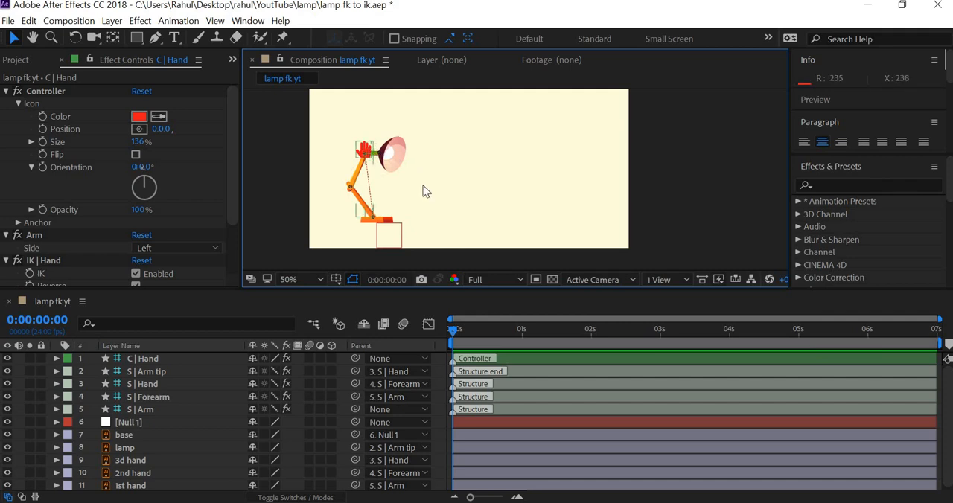
click(128, 422)
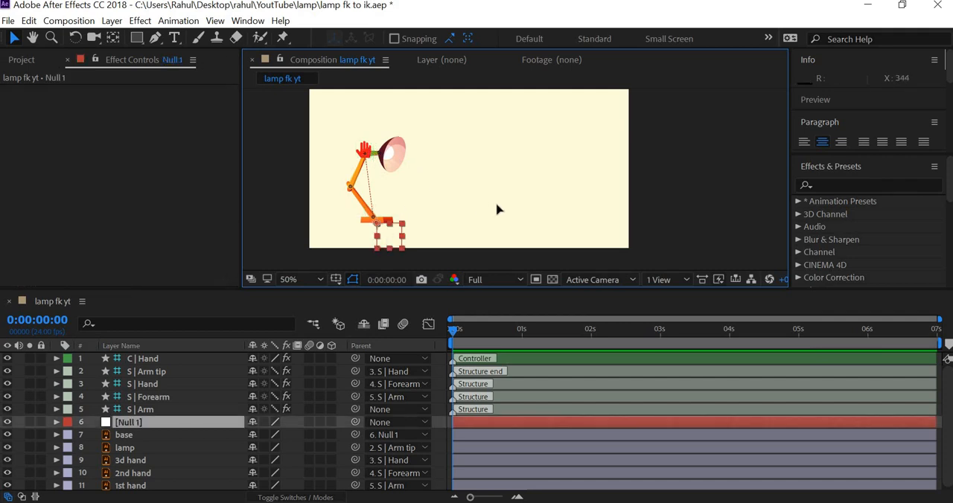
Parent C | Hand to Null 1 and reveal Rotation on the base and C | Hand layers
drag(387, 231, 451, 216)
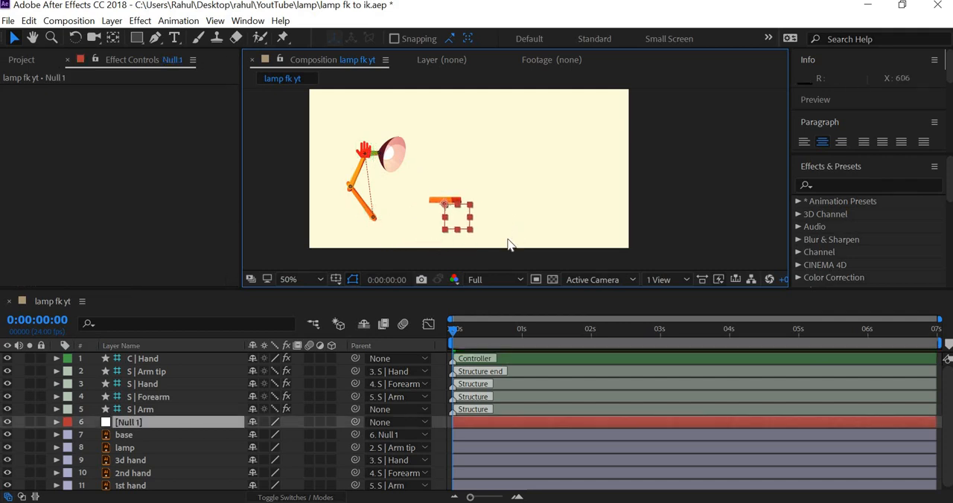
click(143, 410)
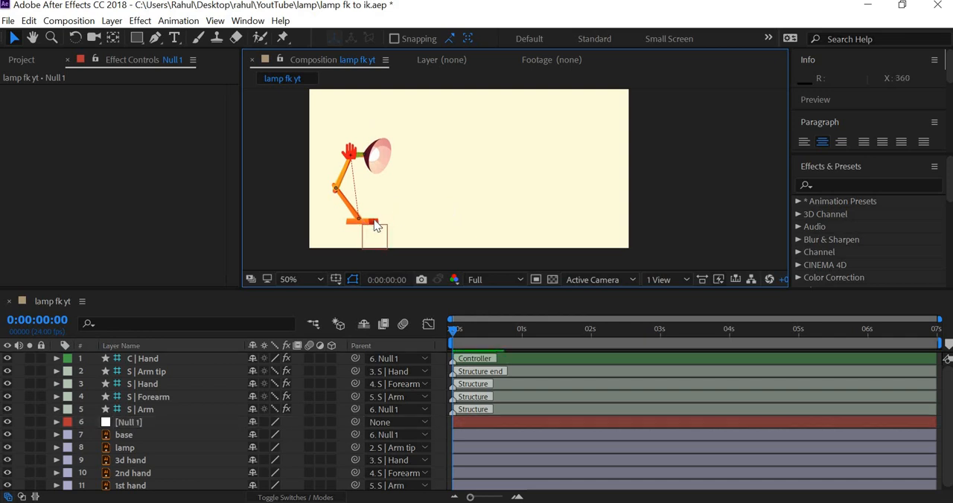
click(123, 435)
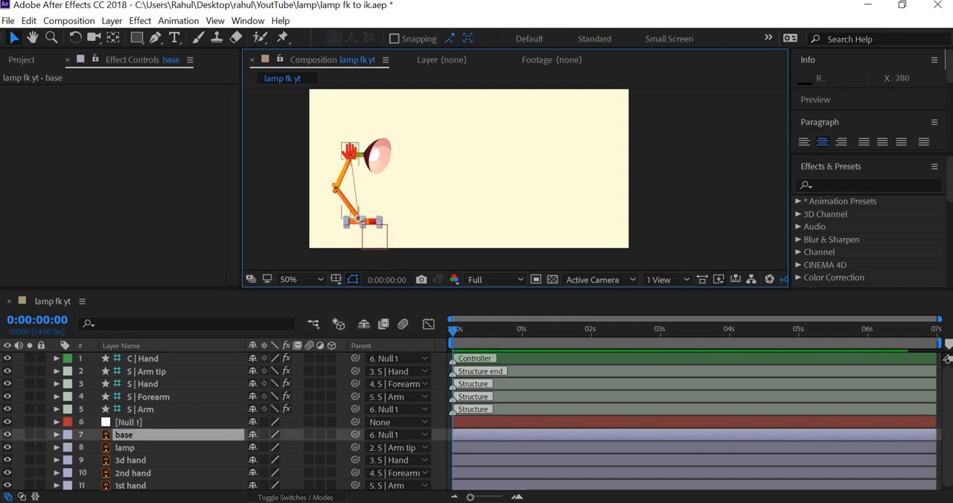
click(56, 434)
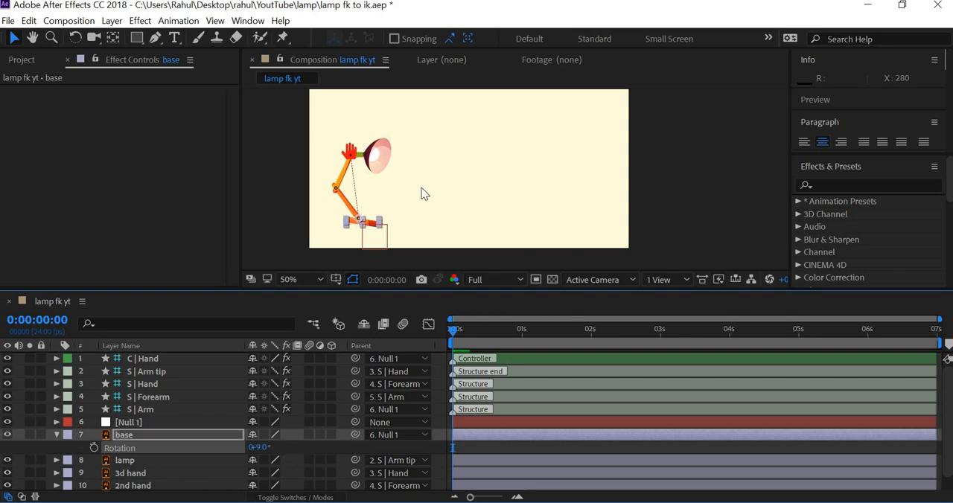
click(145, 358)
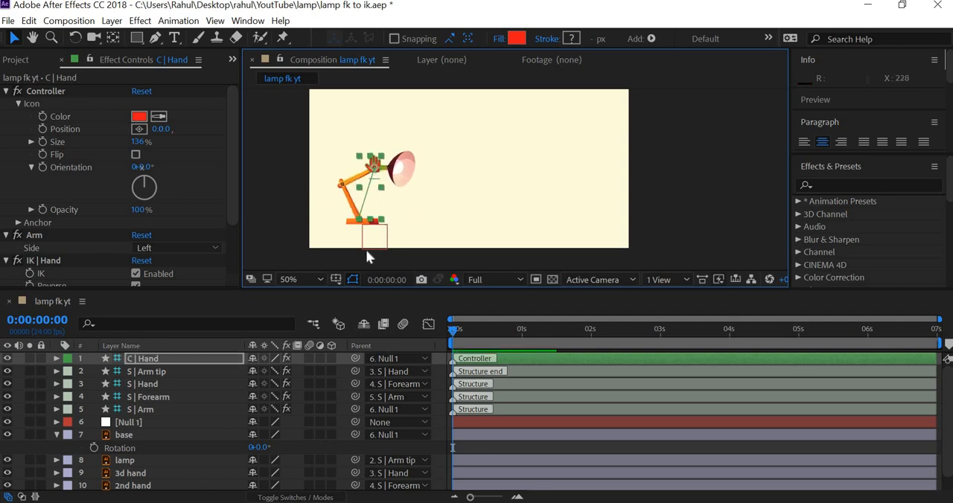
click(56, 359)
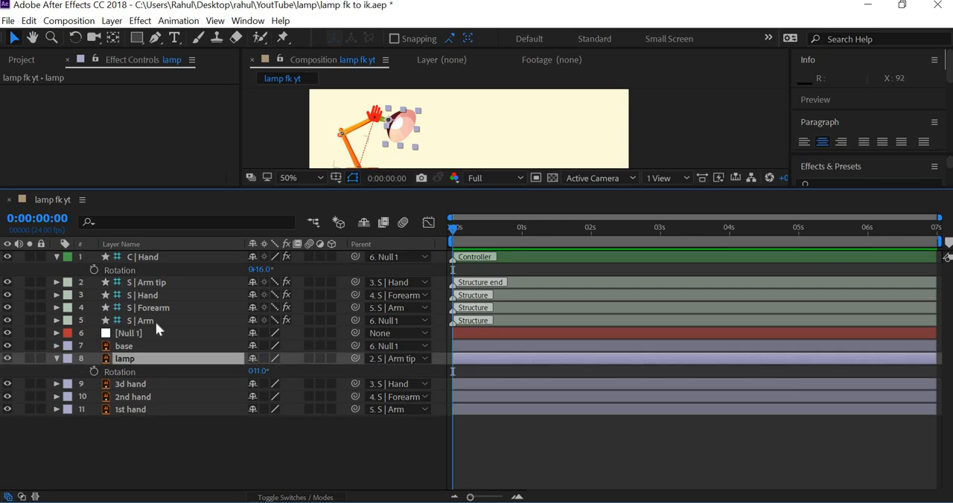
Make the arm structure and hand layers shy so only C | Hand, Null 1, base and lamp remain listed
click(145, 320)
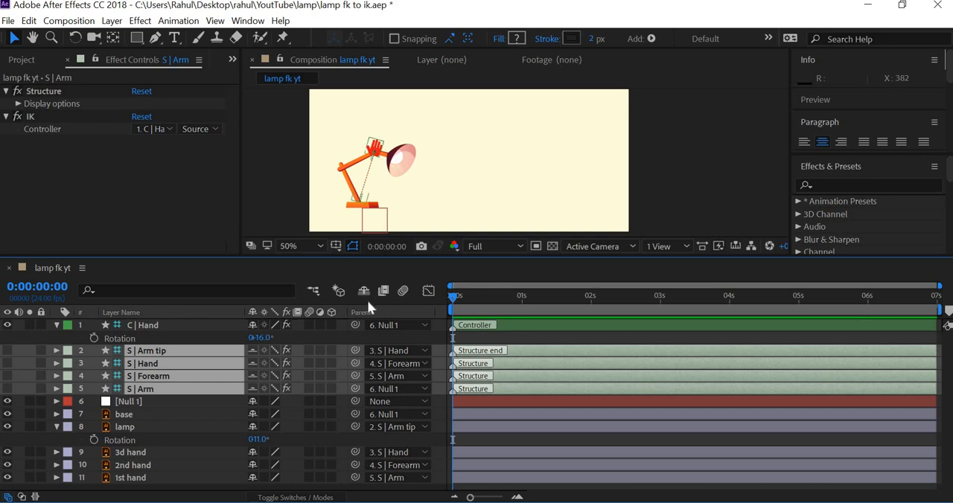
click(363, 290)
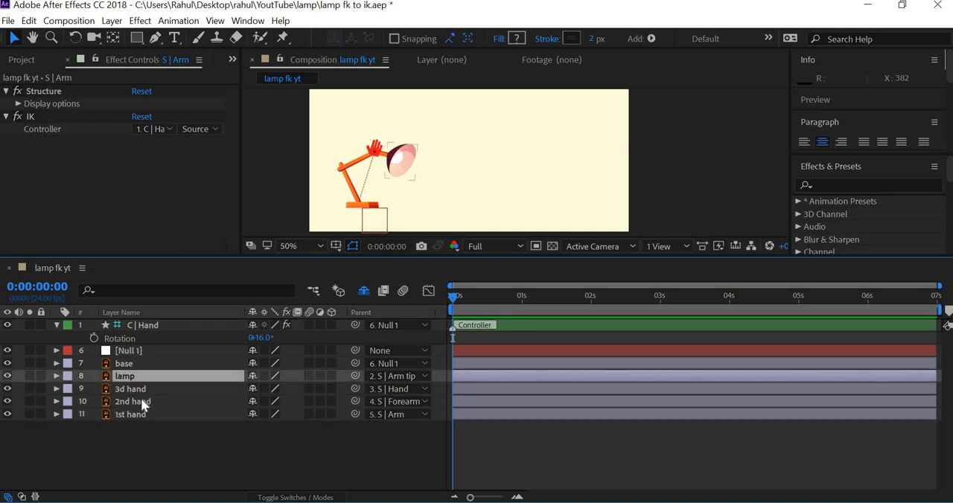
click(130, 389)
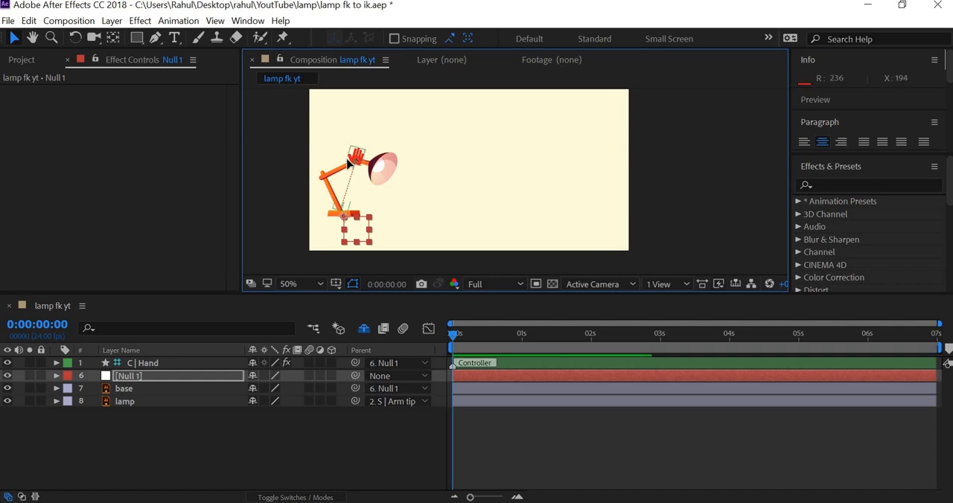
click(146, 363)
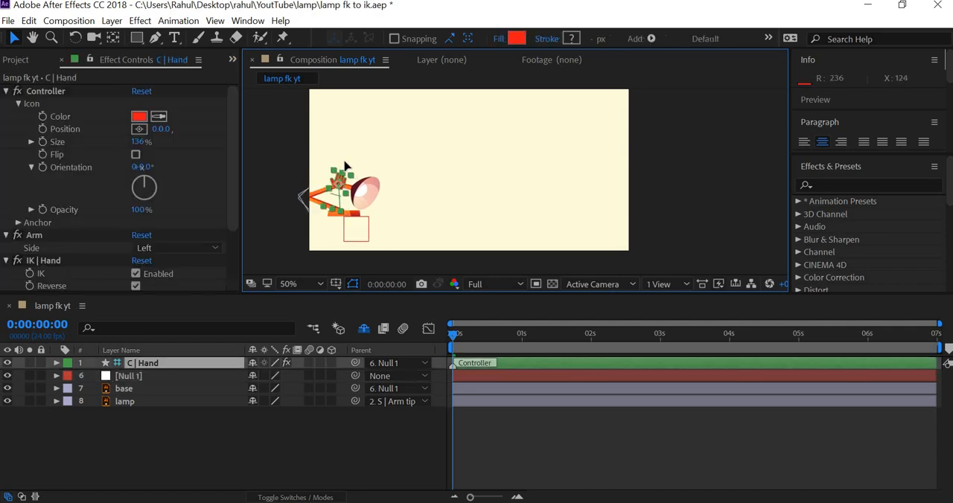
drag(339, 179, 350, 96)
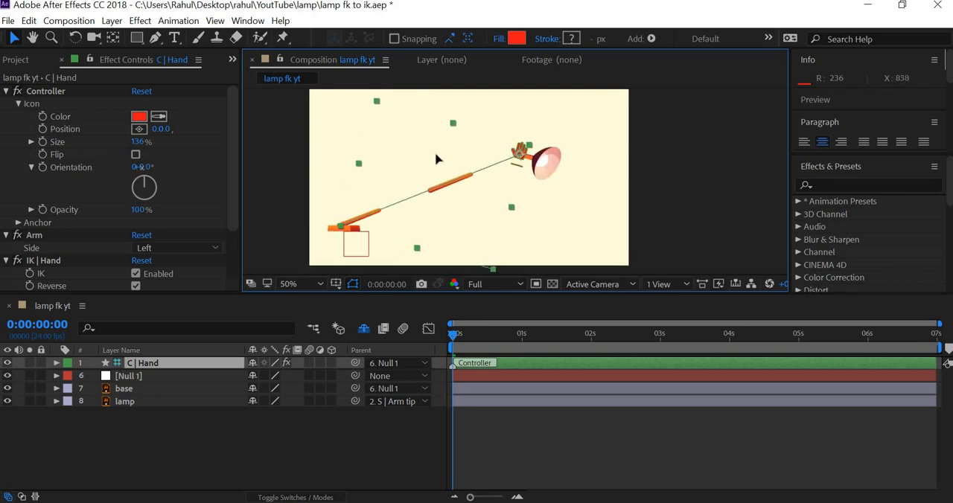
drag(522, 153, 361, 149)
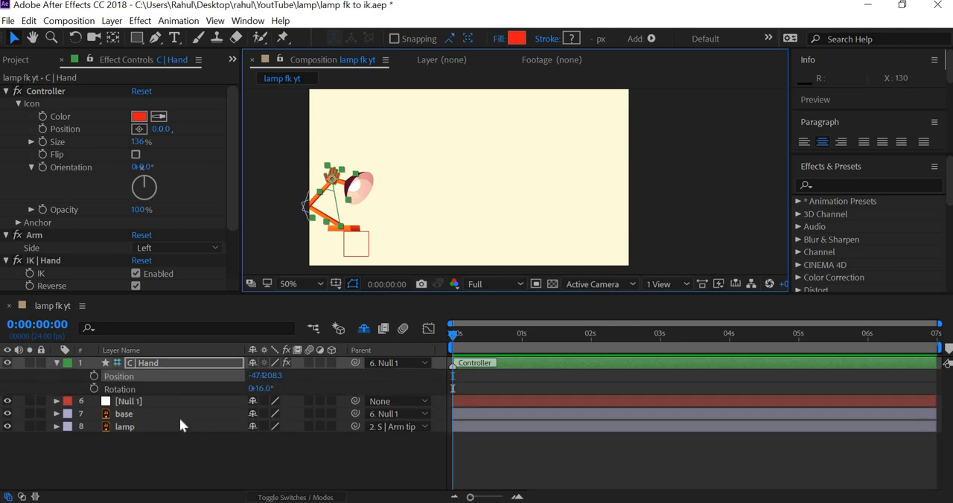
Reveal Null 1's Position and the base and lamp layers' Rotation for animating
click(128, 402)
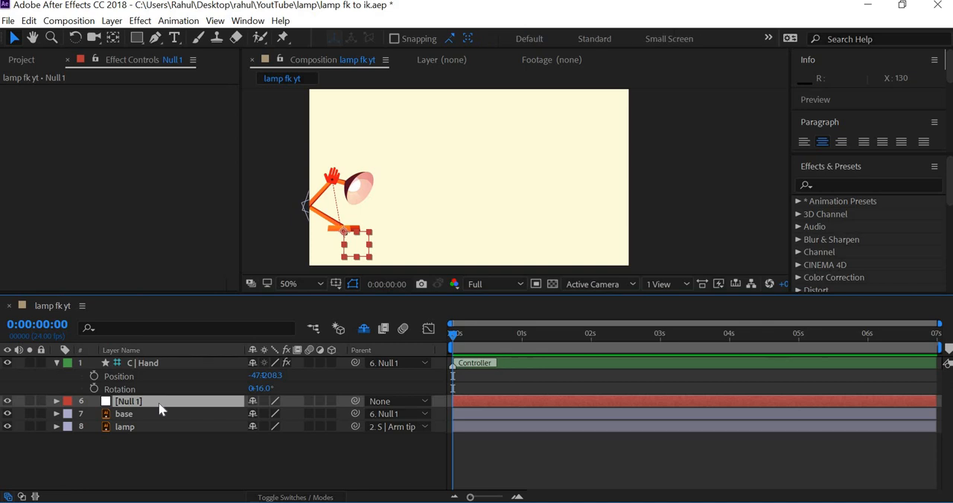
click(57, 401)
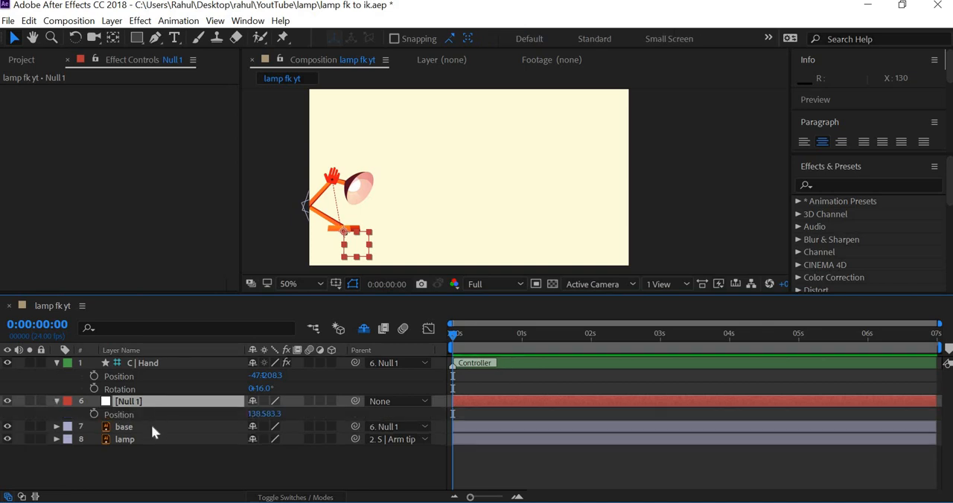
click(124, 426)
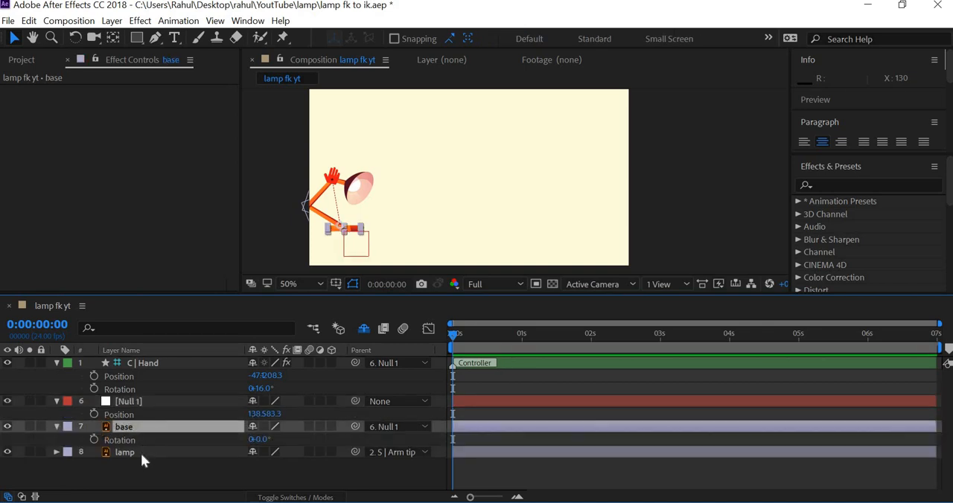
click(125, 452)
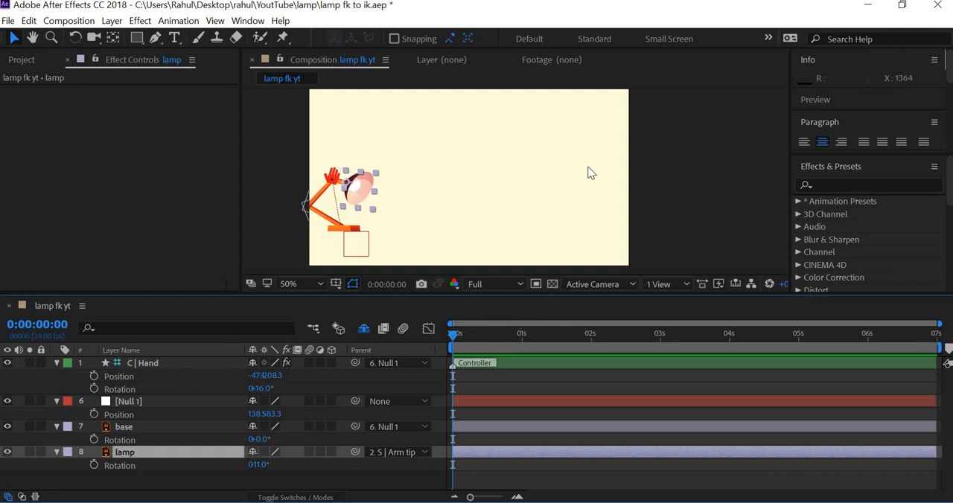
mouse_move(590, 174)
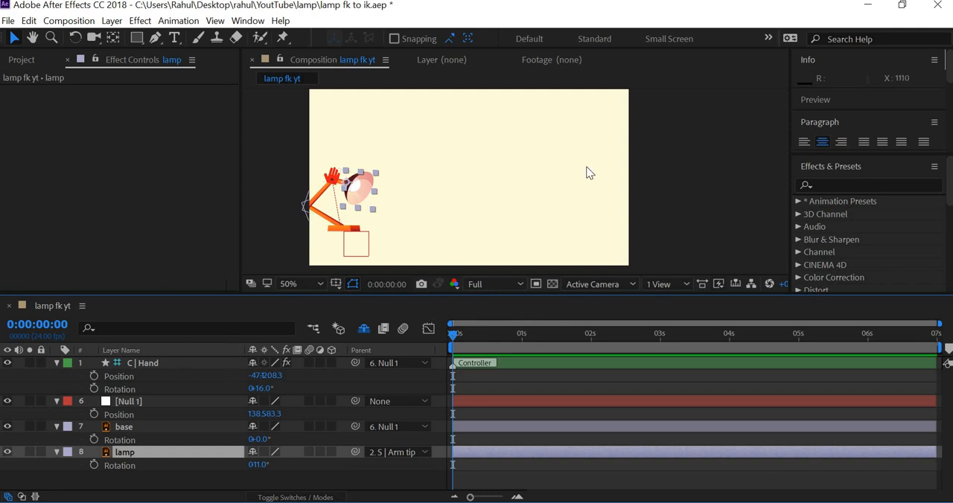